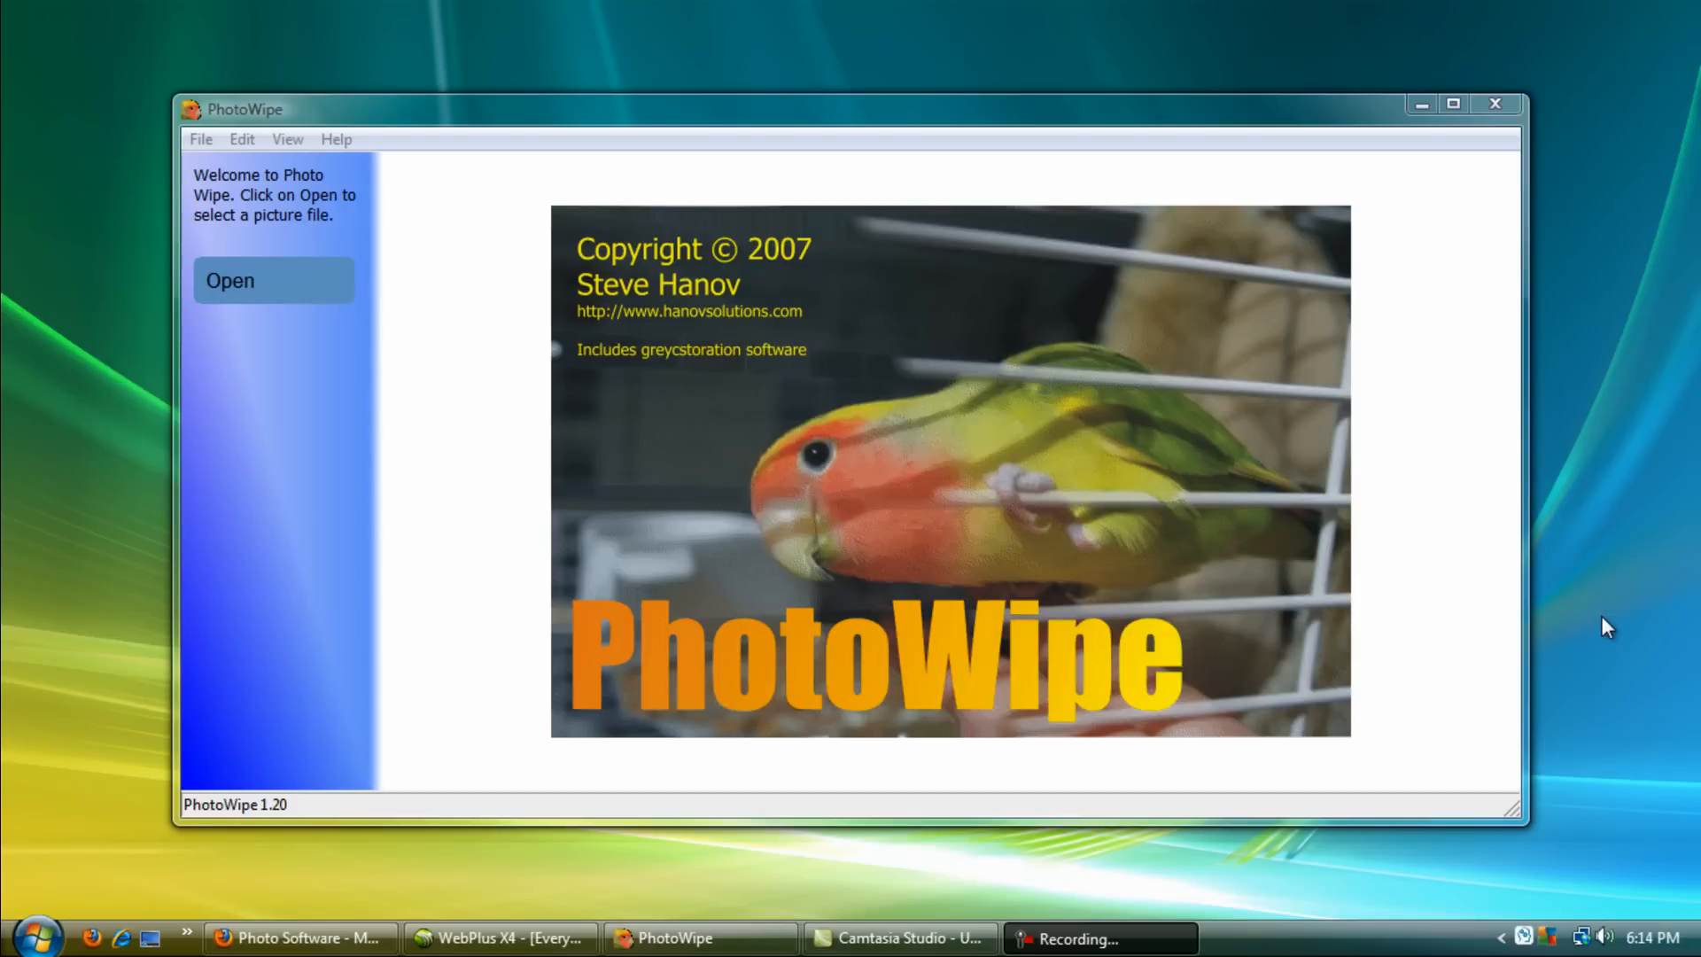
pyautogui.moveTo(1187, 667)
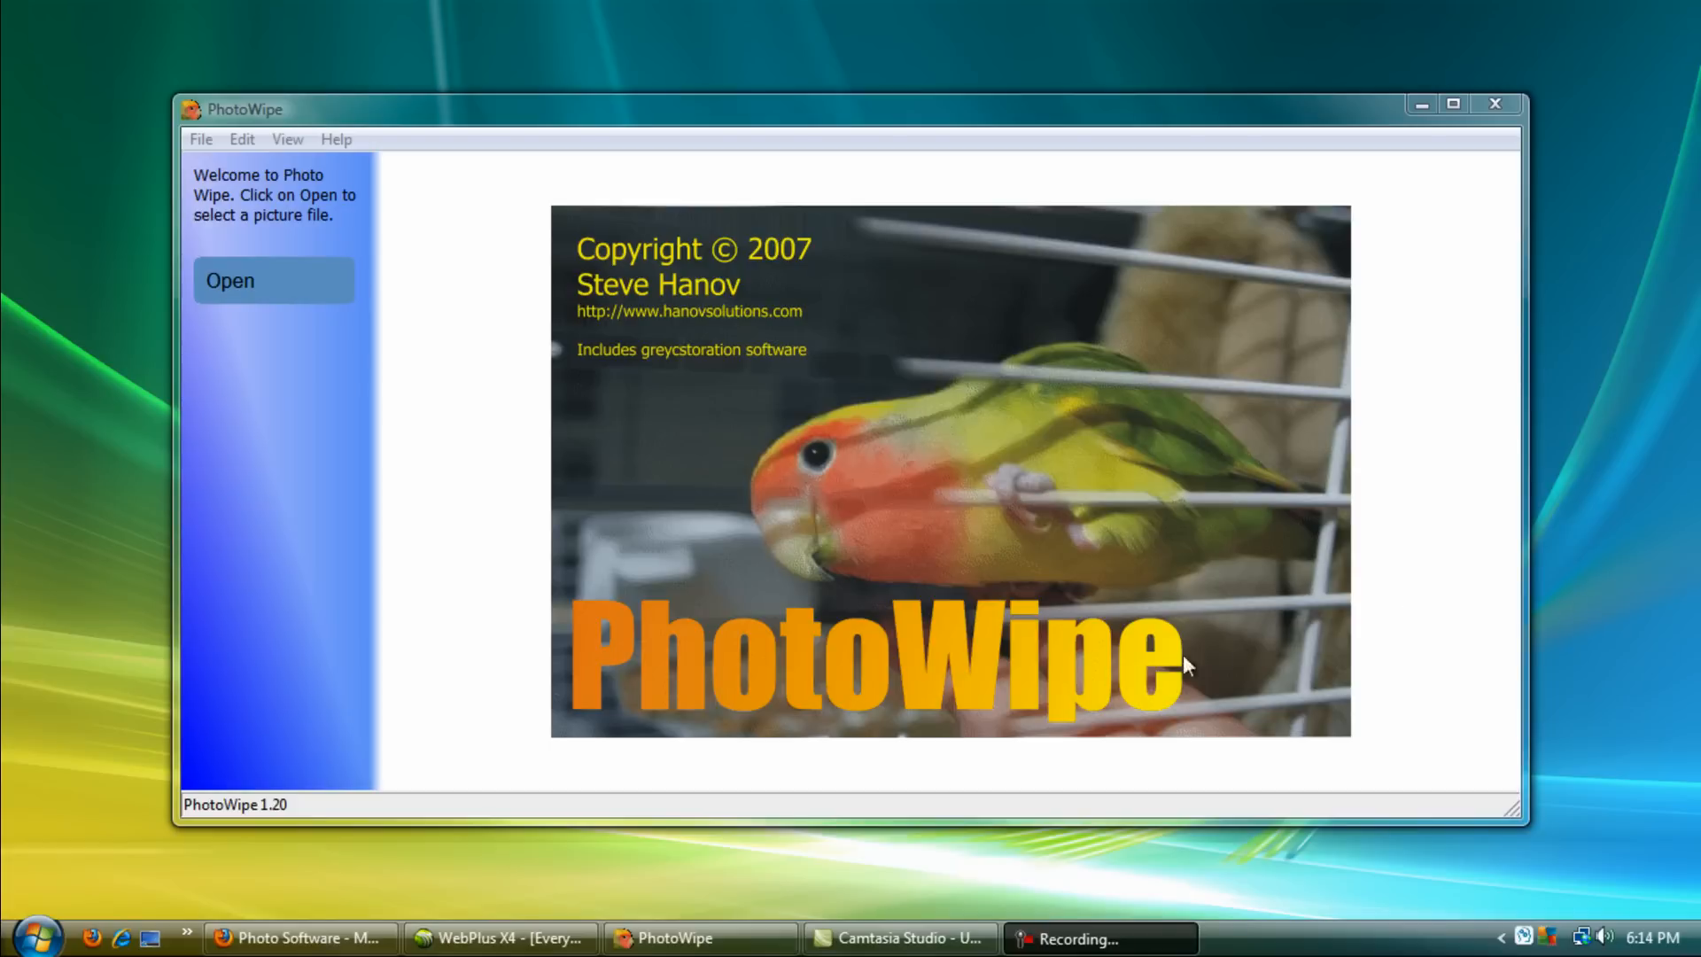
pyautogui.moveTo(1006, 585)
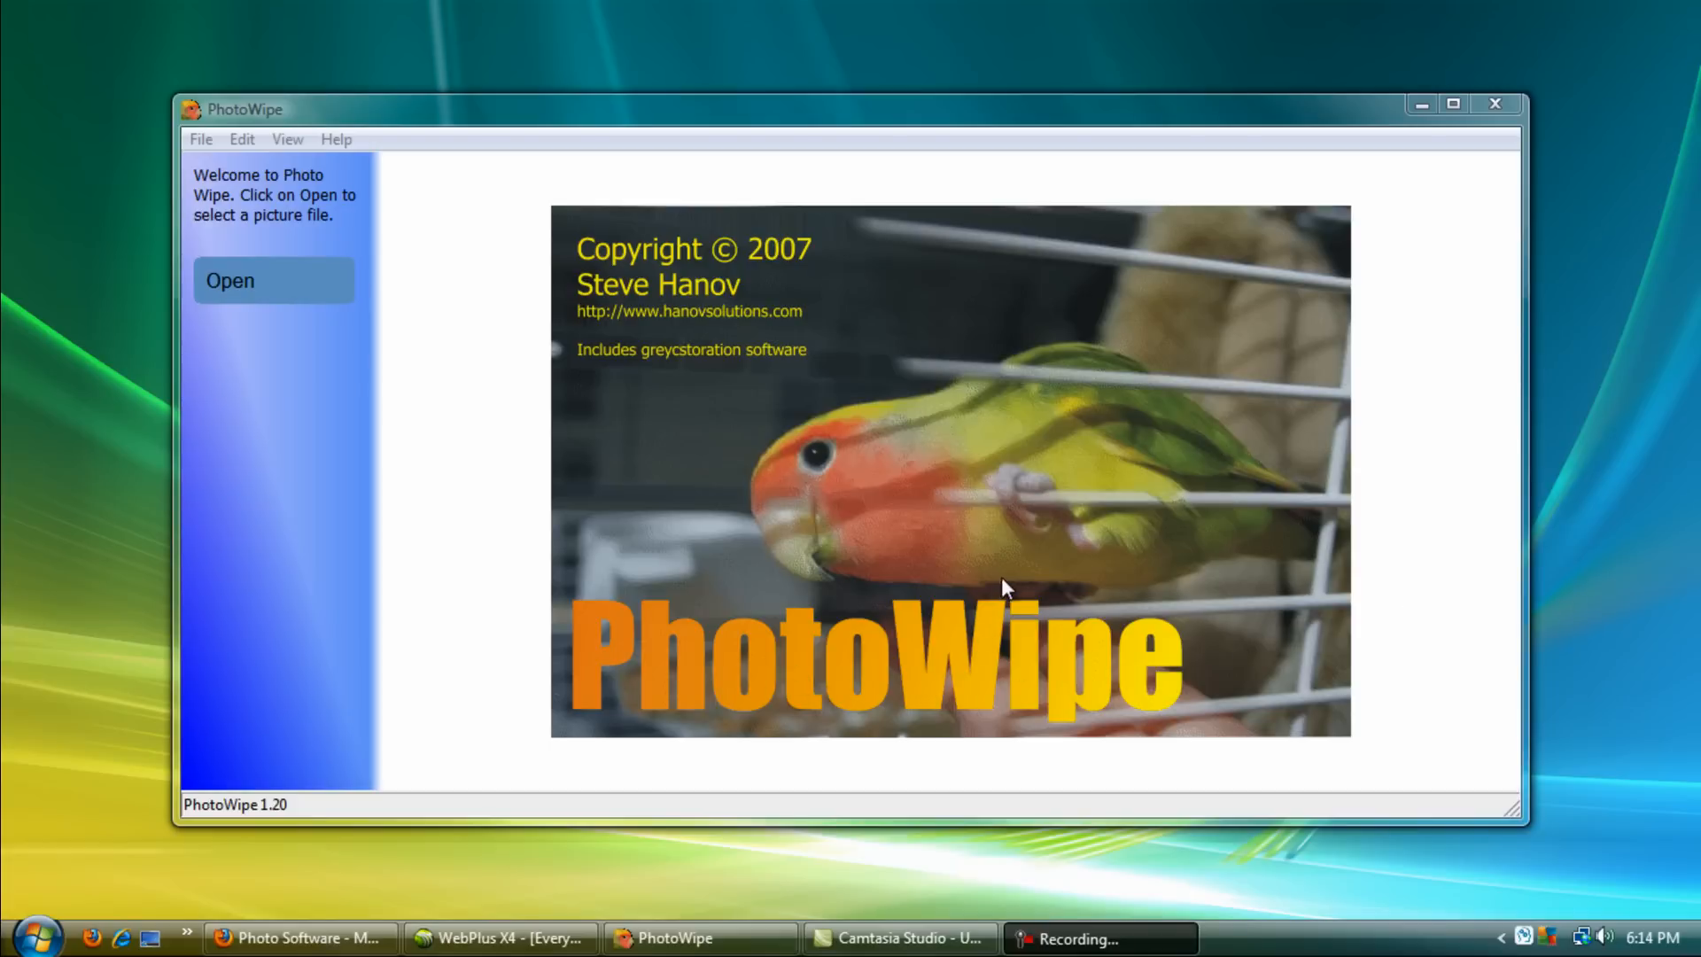
pyautogui.moveTo(822, 533)
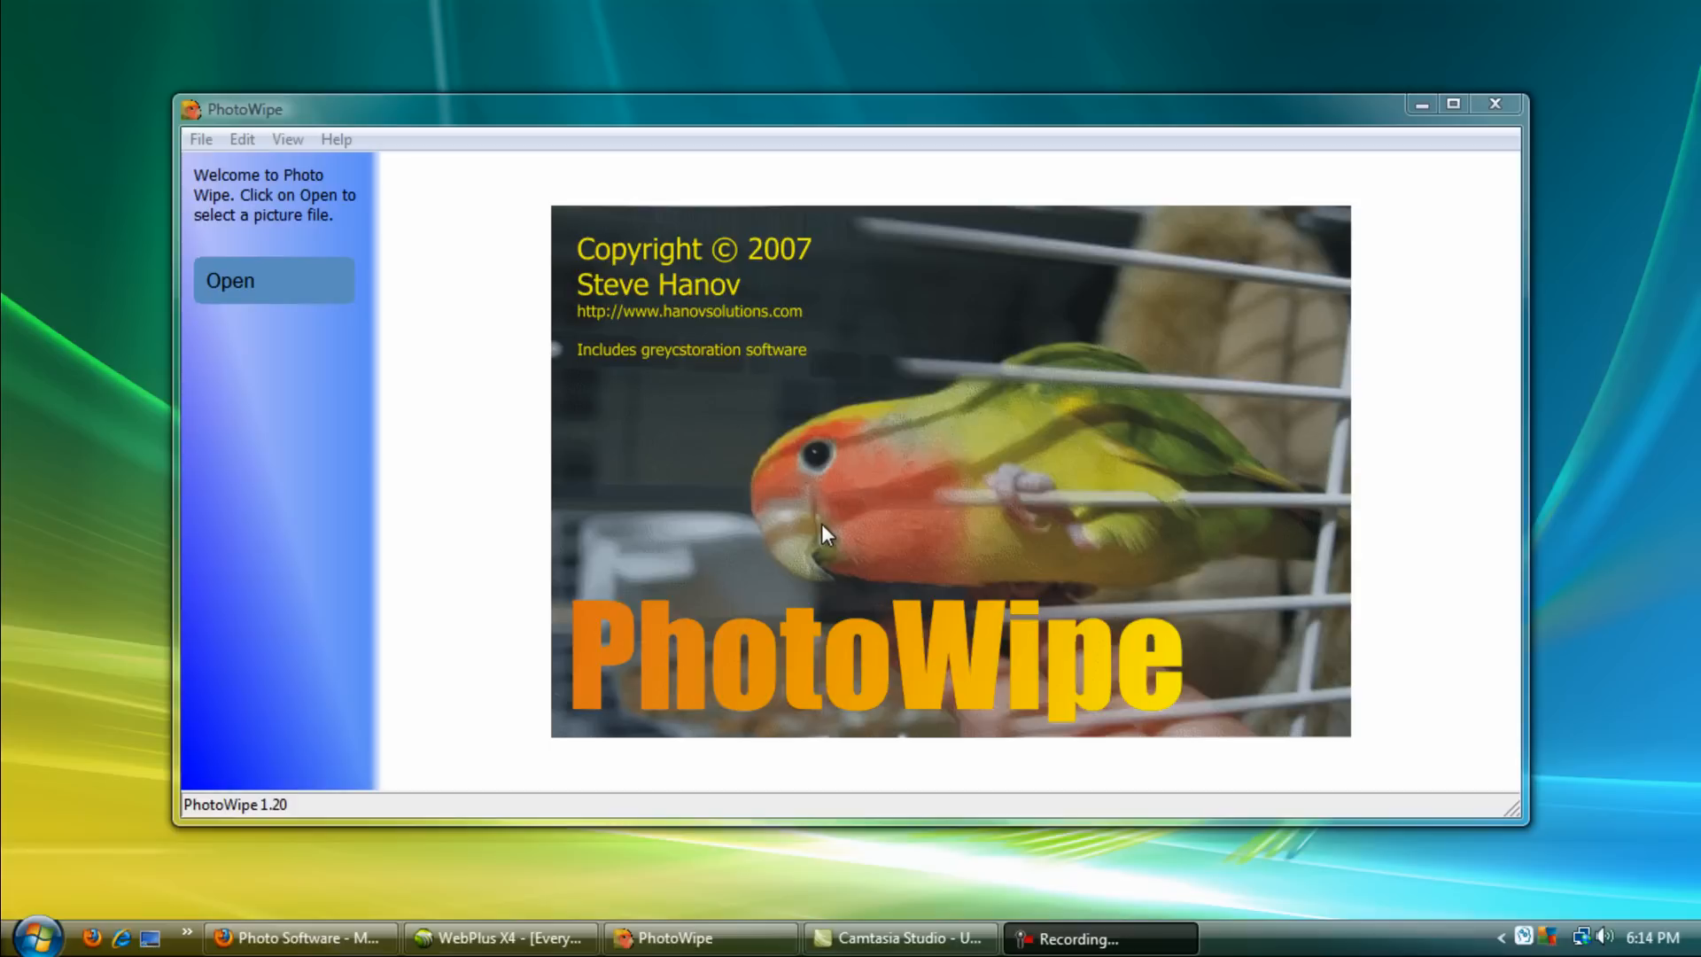
pyautogui.moveTo(821, 518)
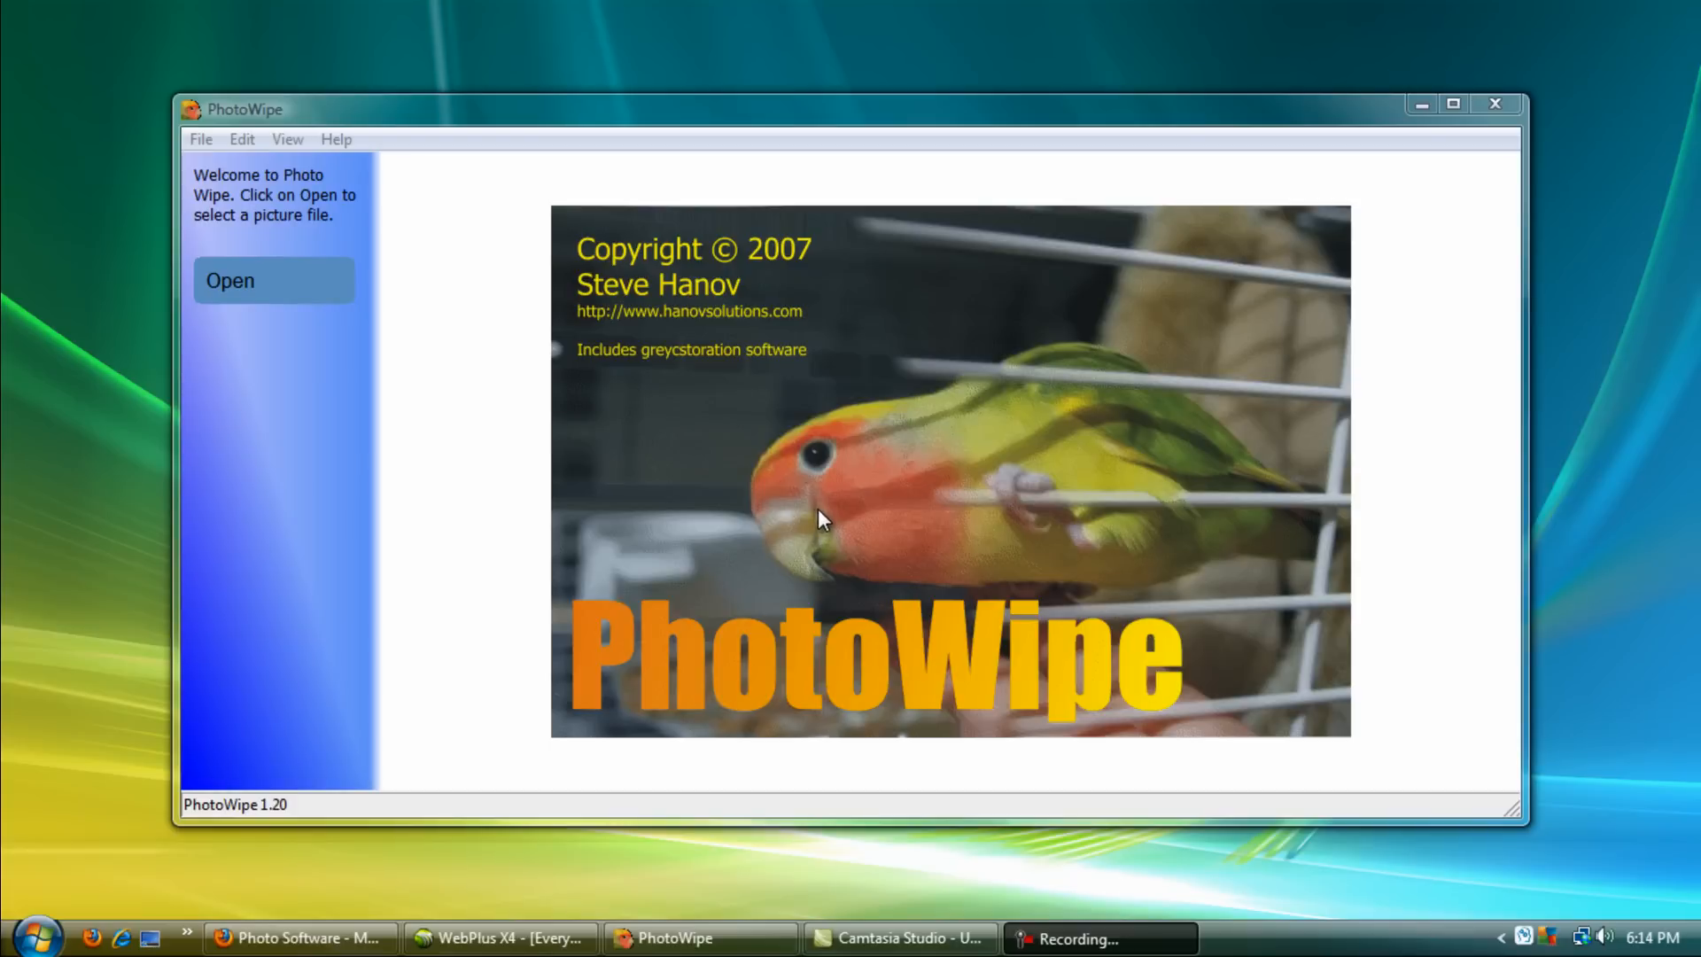
pyautogui.moveTo(912, 545)
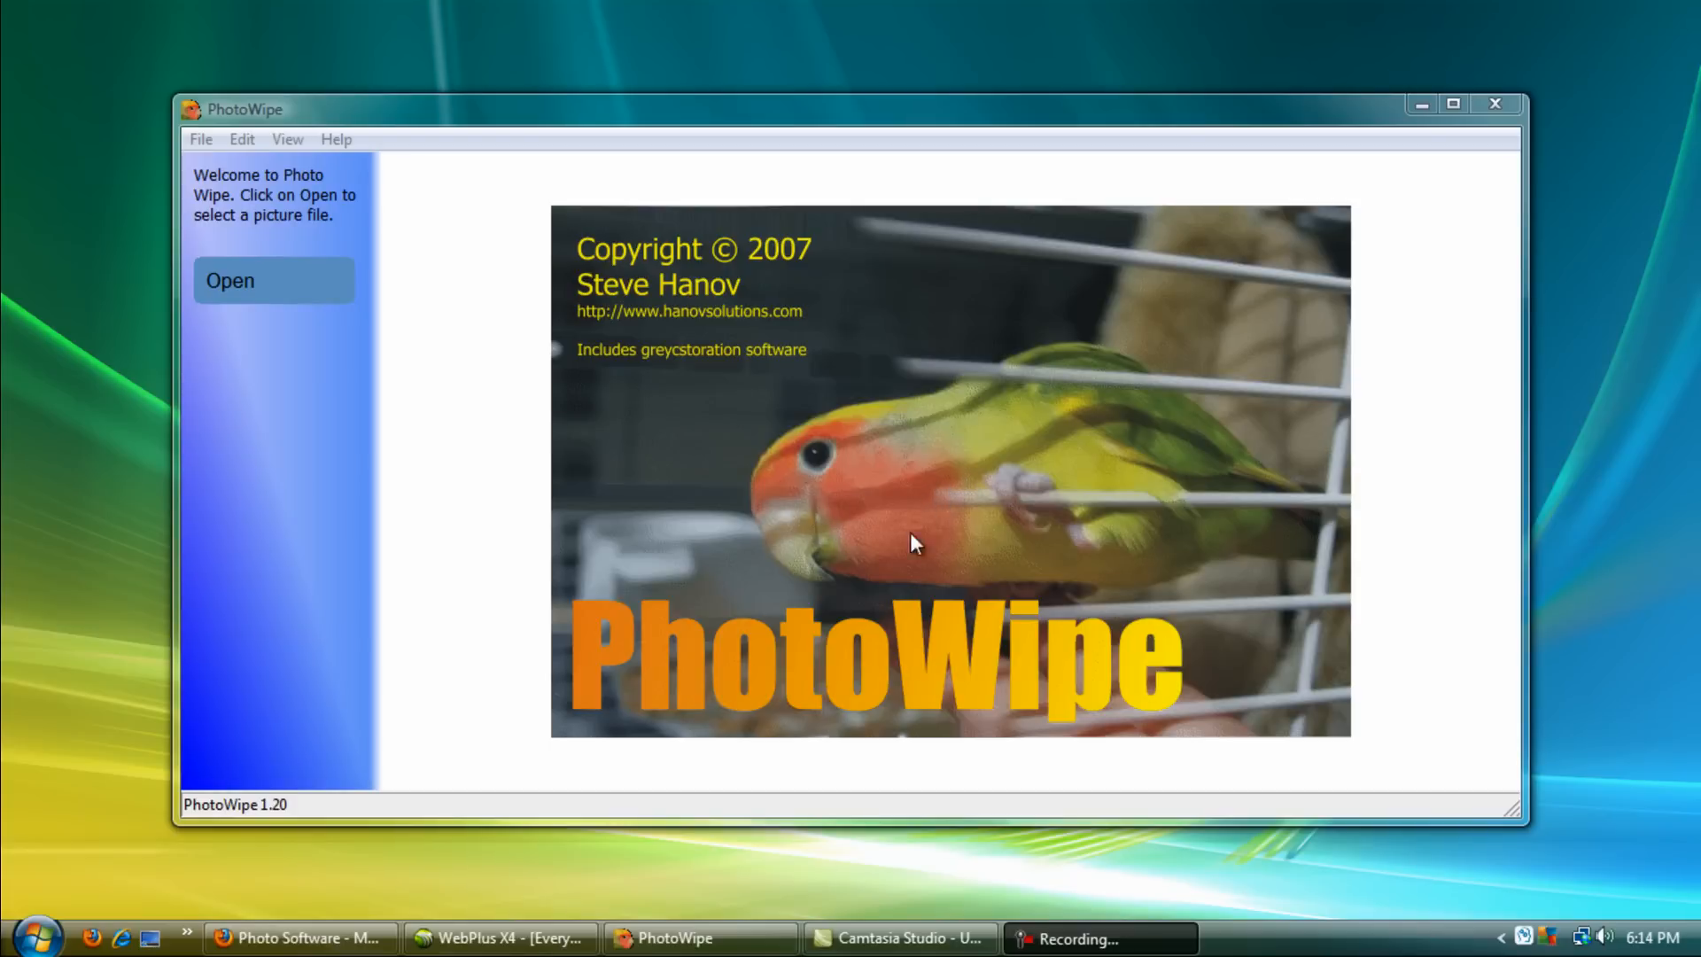
pyautogui.moveTo(273, 281)
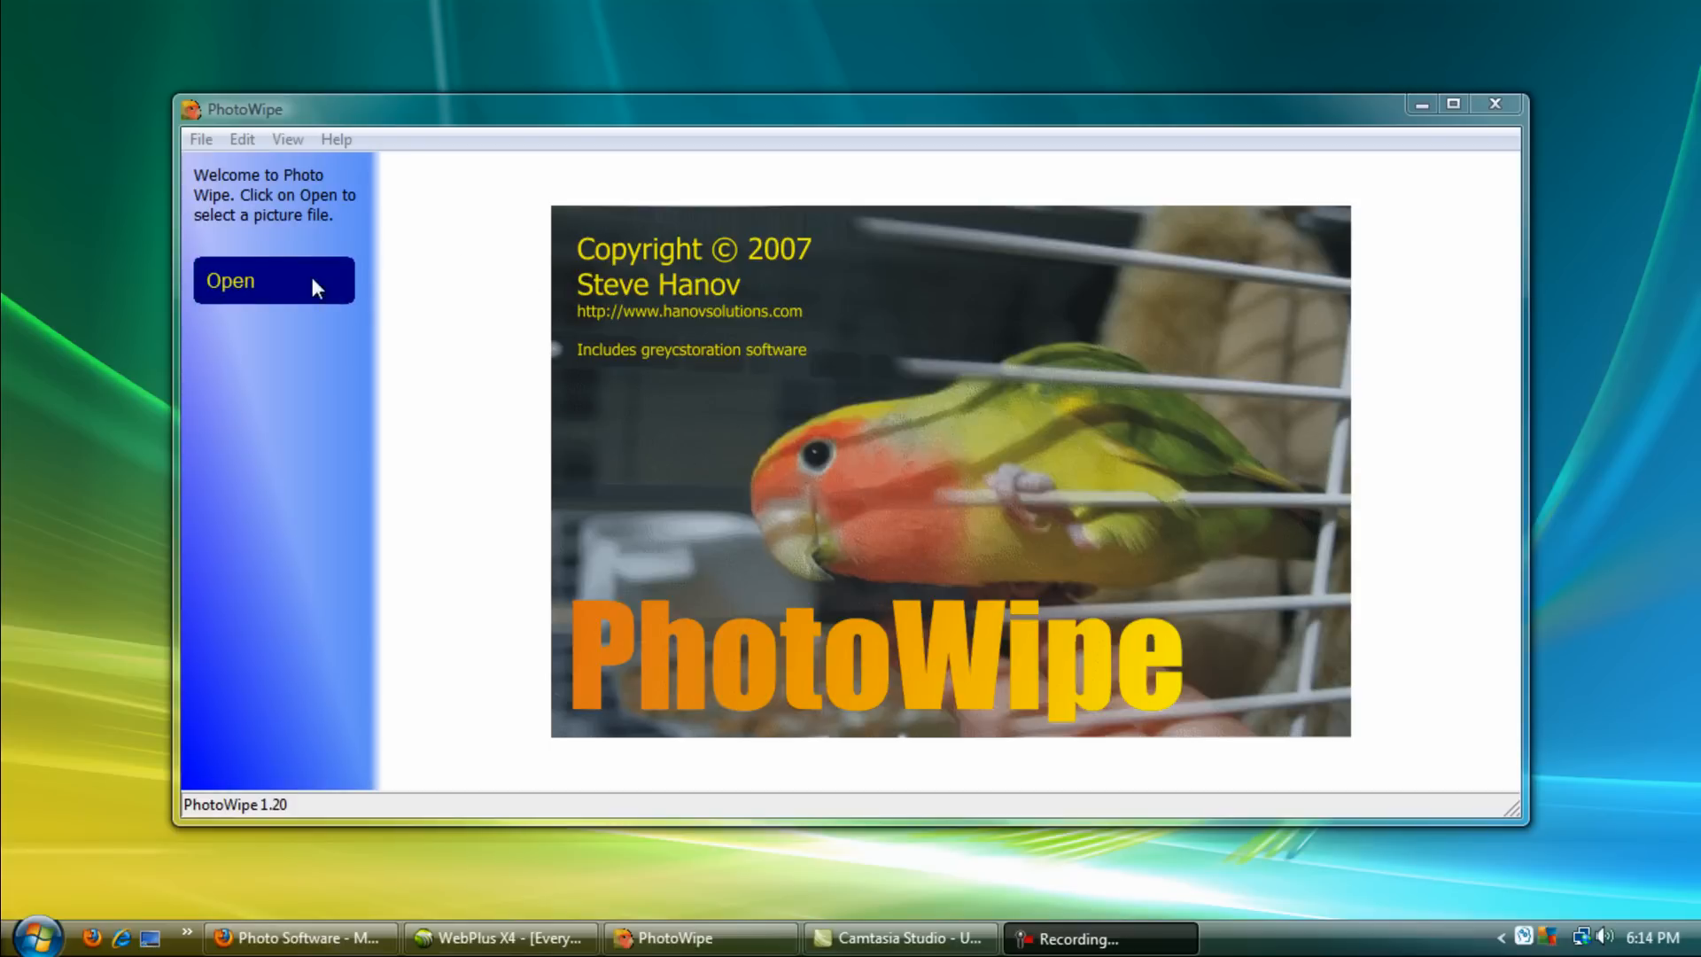
# - Choose 'amazon trip 1093 (FILEminimizer)' from Pictures > amazon pics for cd
pyautogui.click(228, 280)
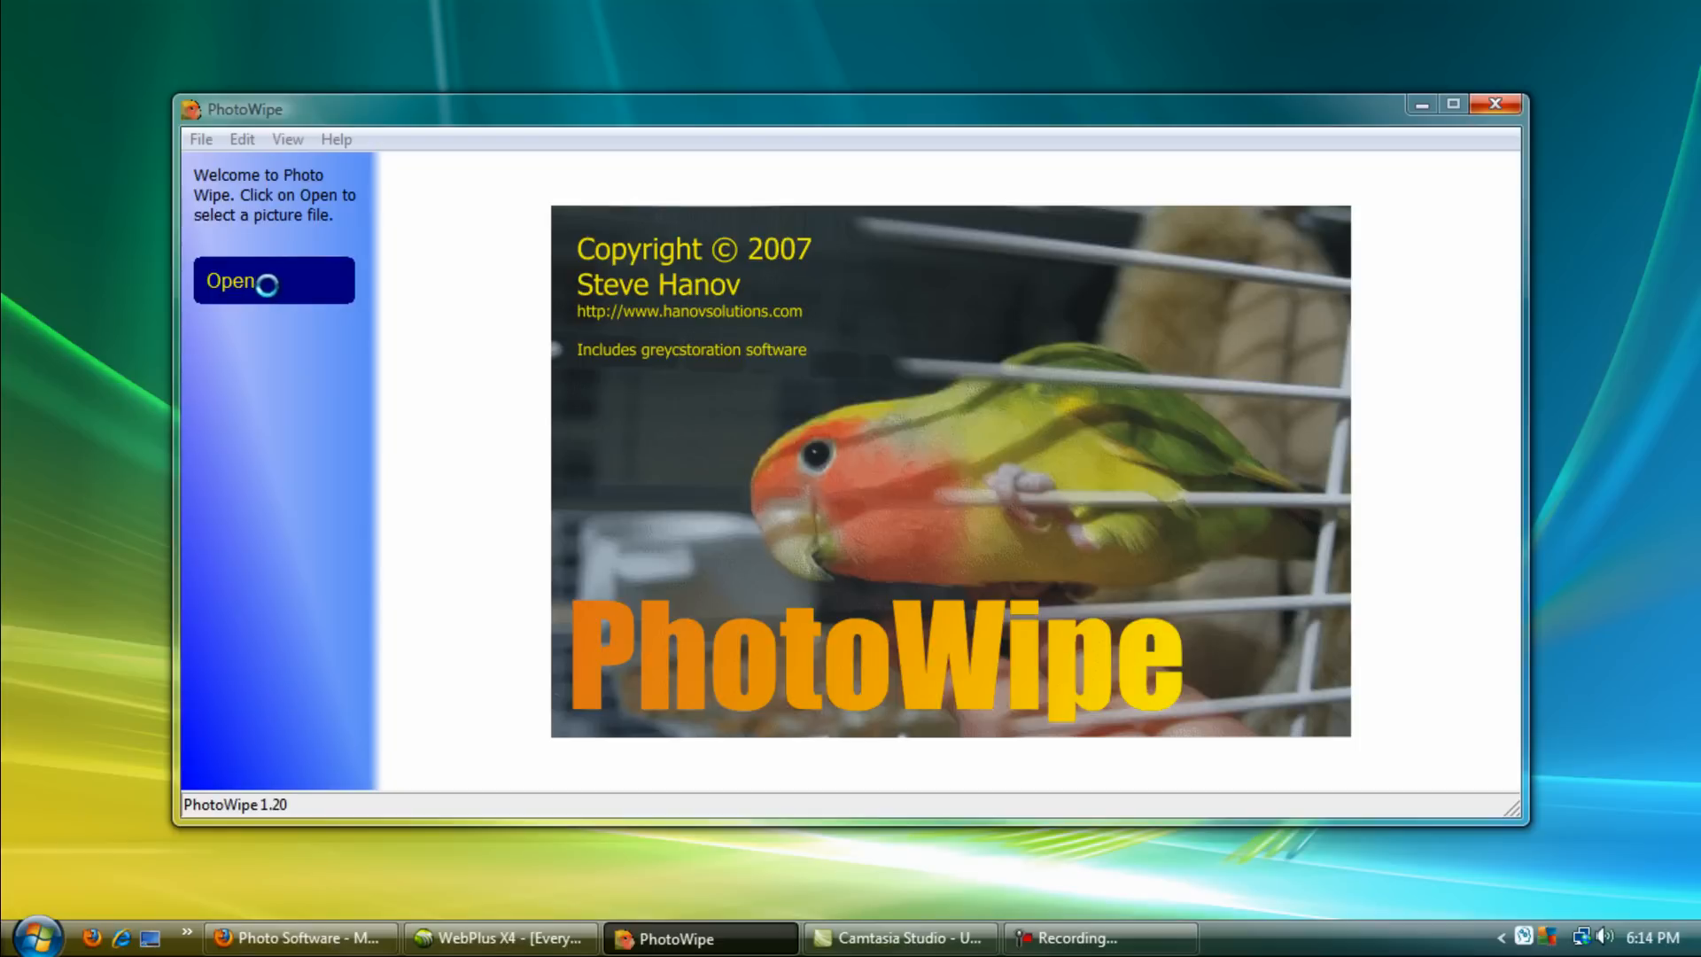
pyautogui.click(272, 279)
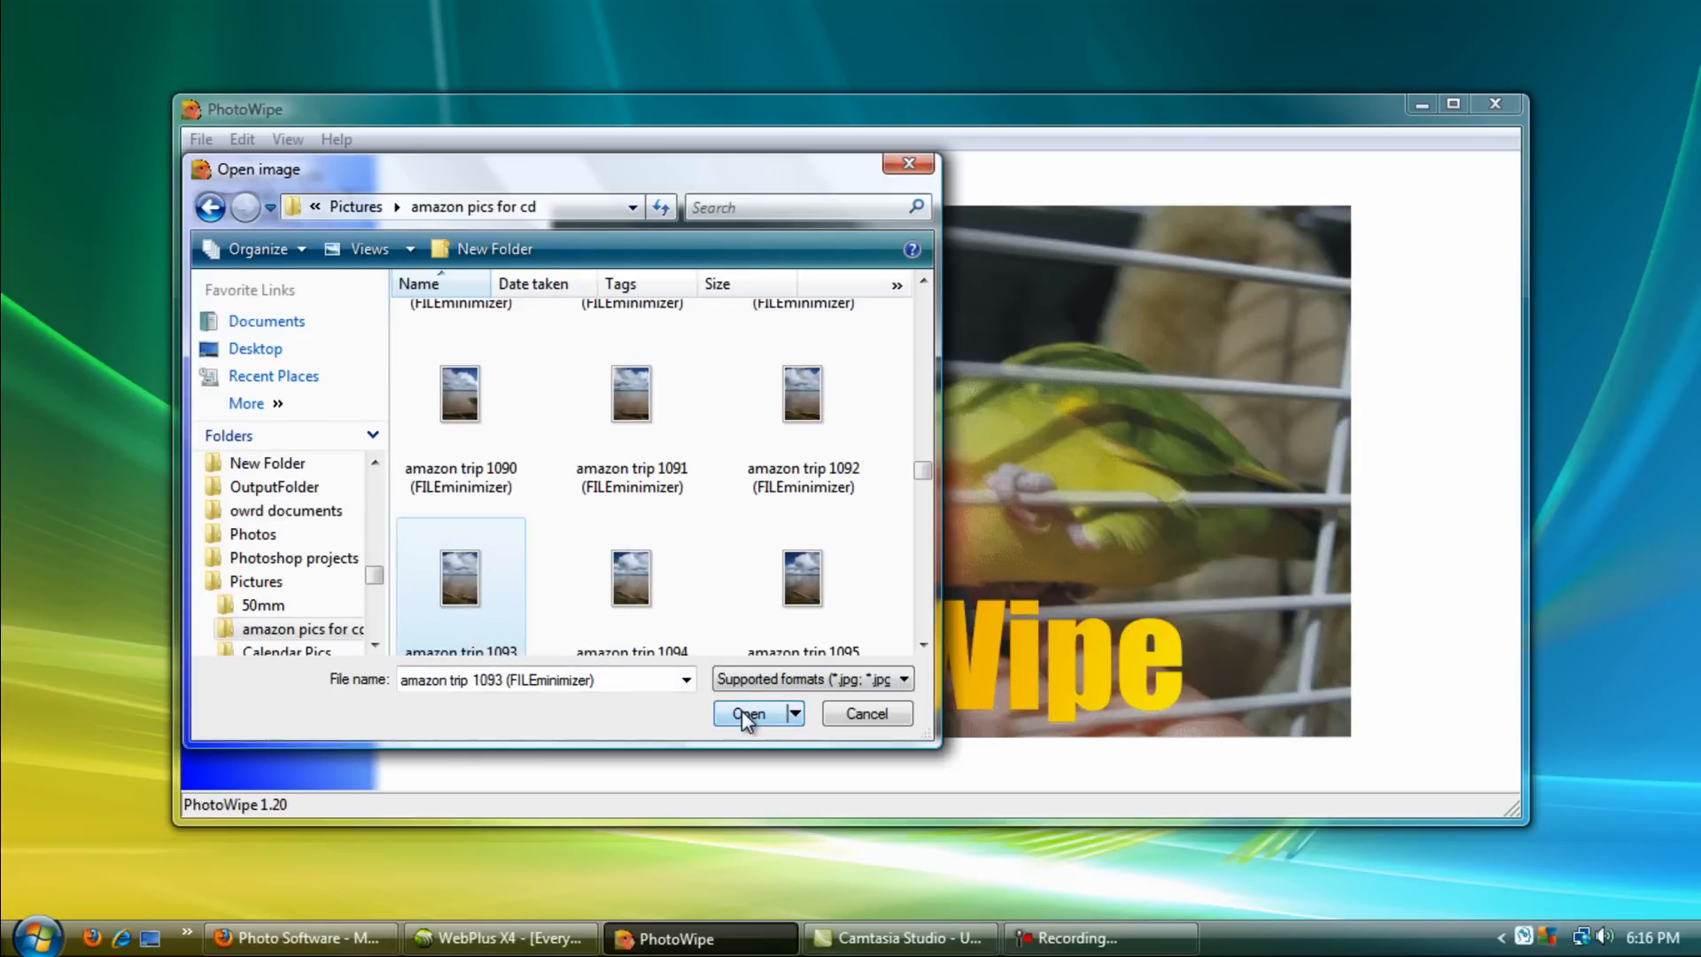
# - Load the chosen Amazon river photo into the editing workspace
pyautogui.click(748, 712)
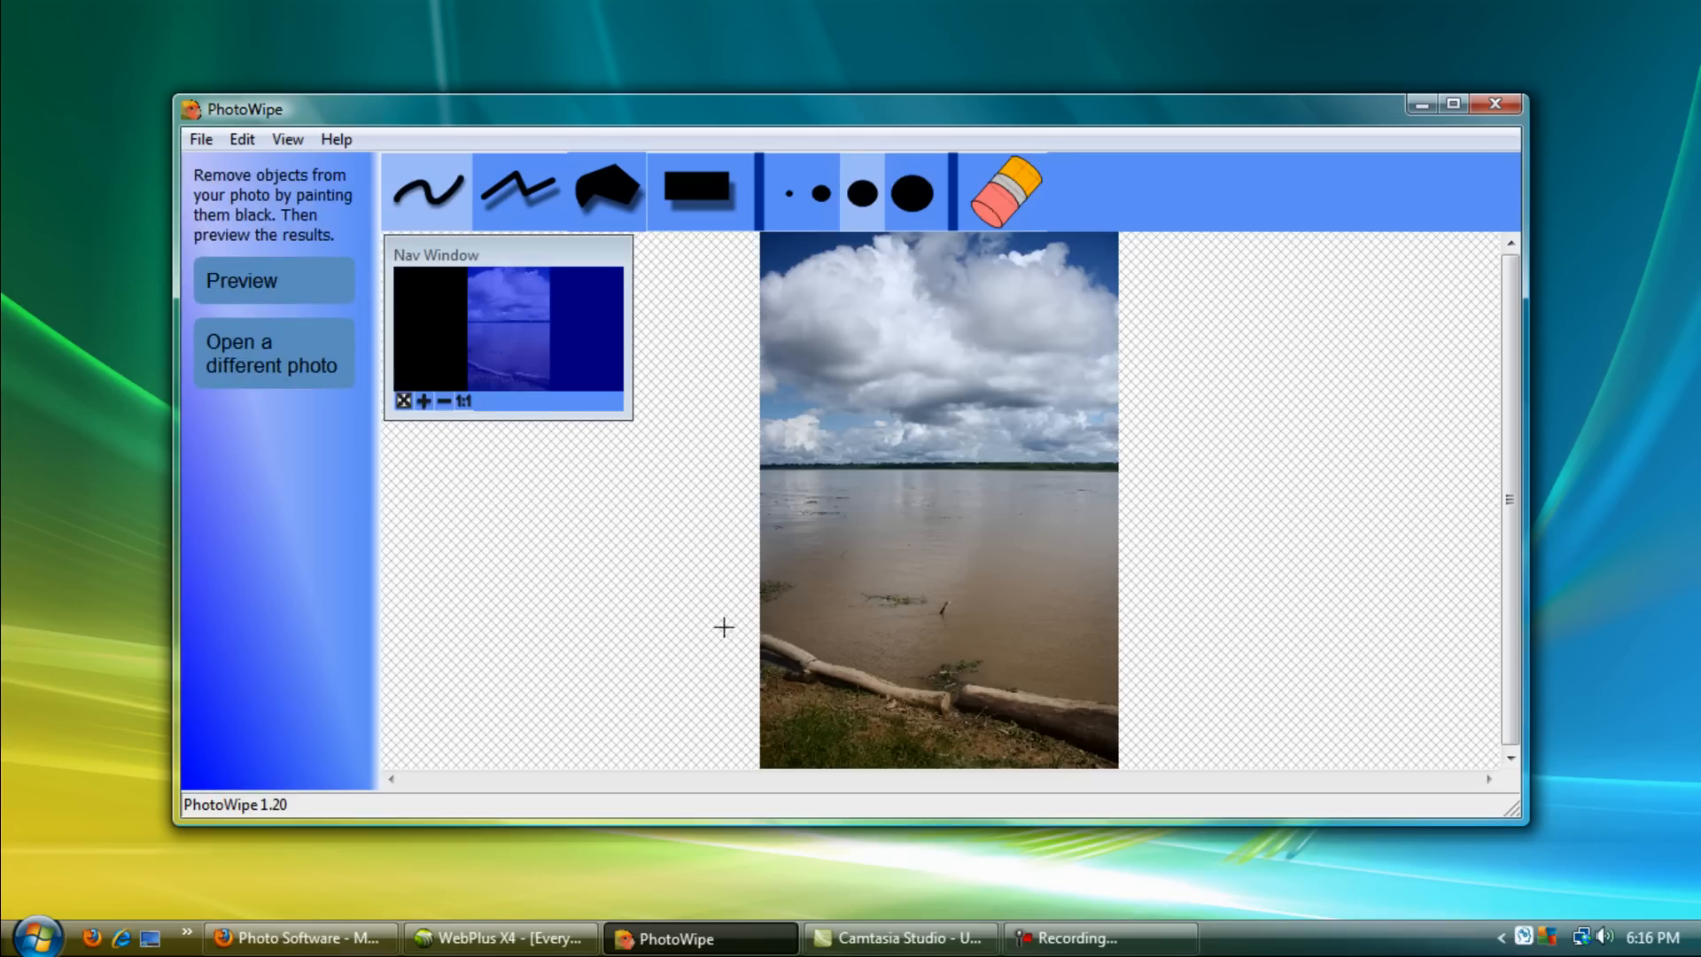
pyautogui.moveTo(886, 484)
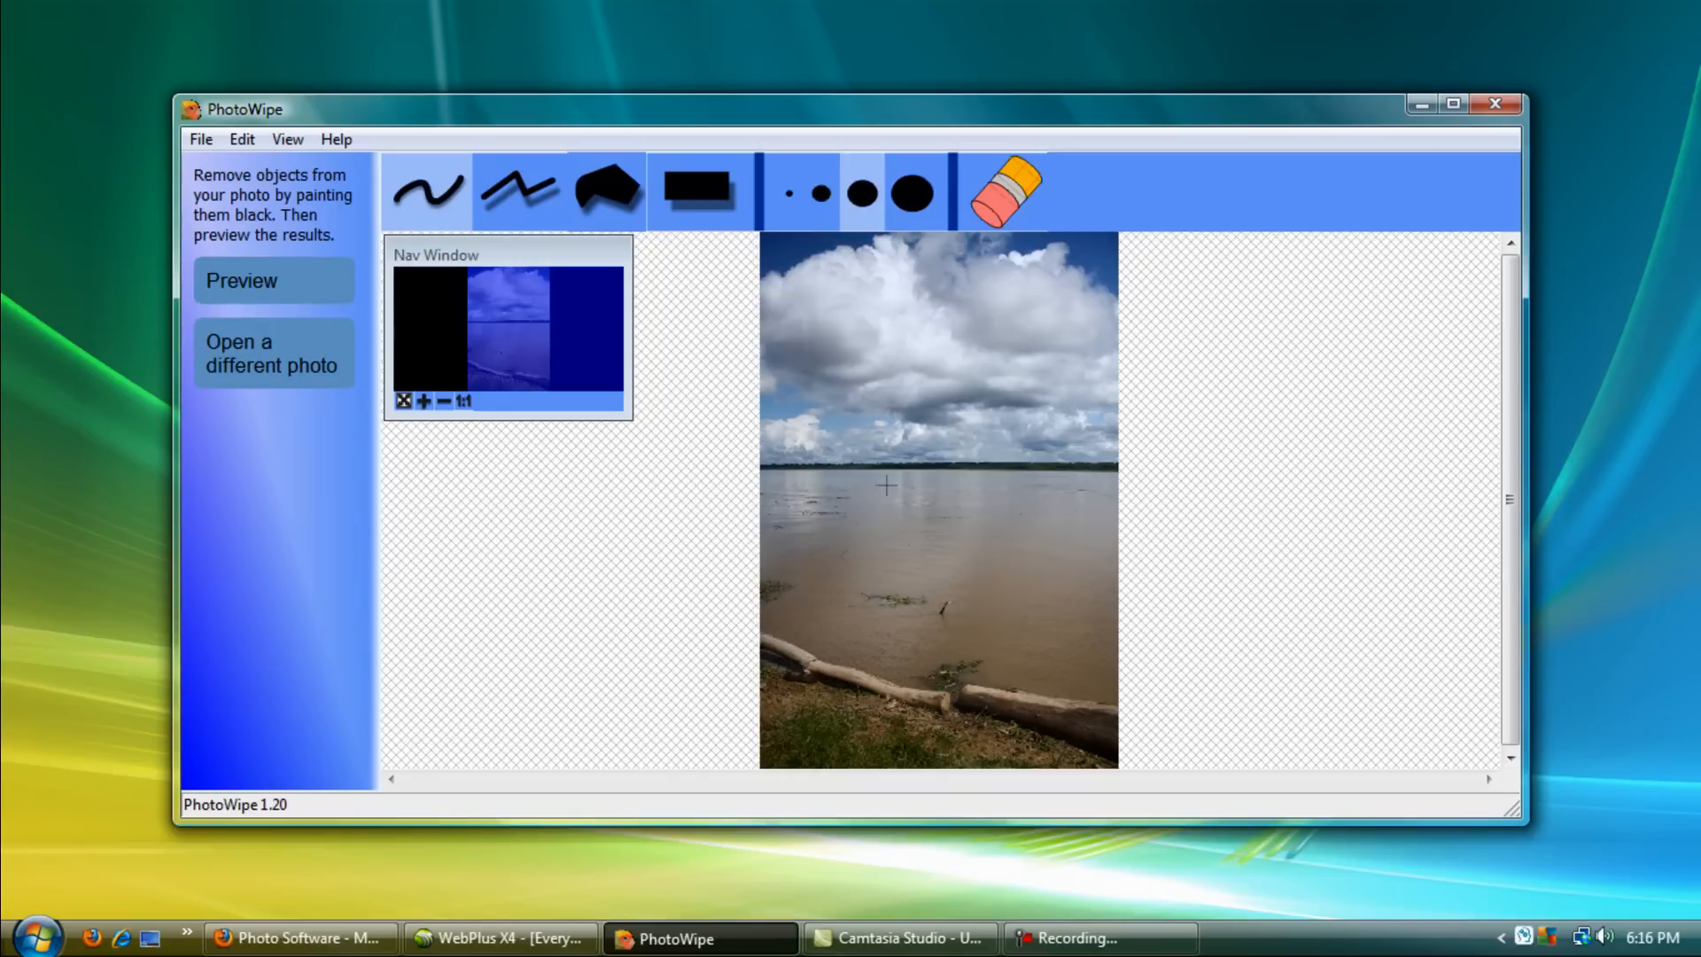
pyautogui.moveTo(951, 540)
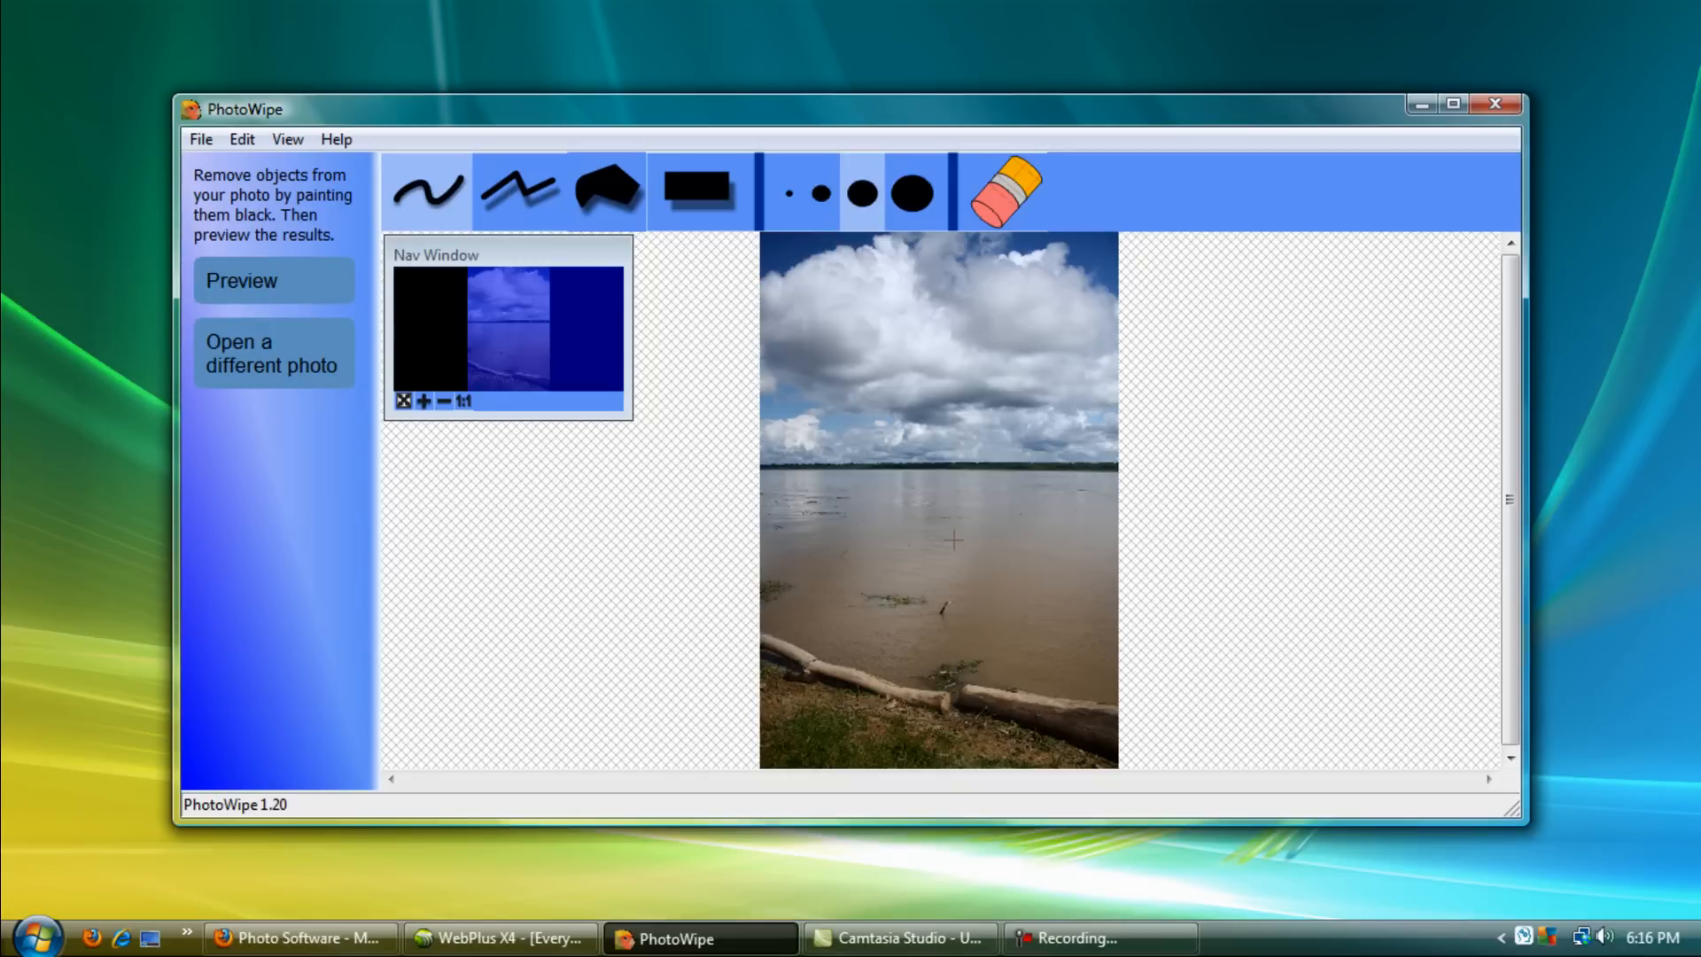
pyautogui.moveTo(912, 569)
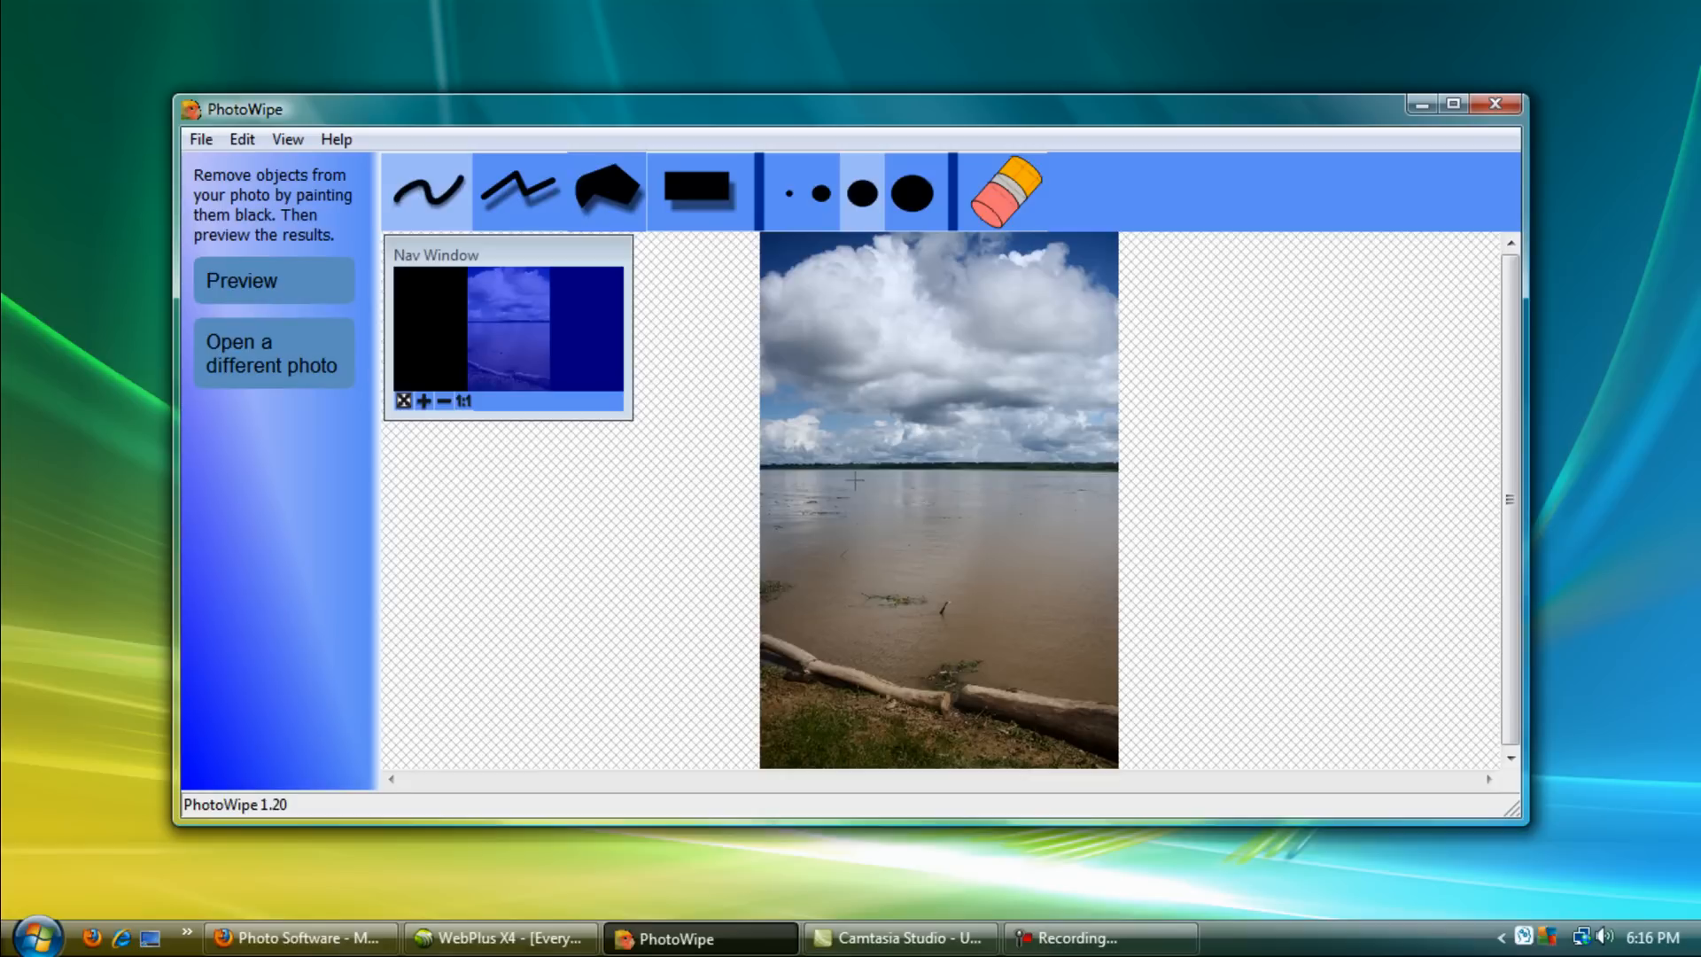
pyautogui.moveTo(347, 264)
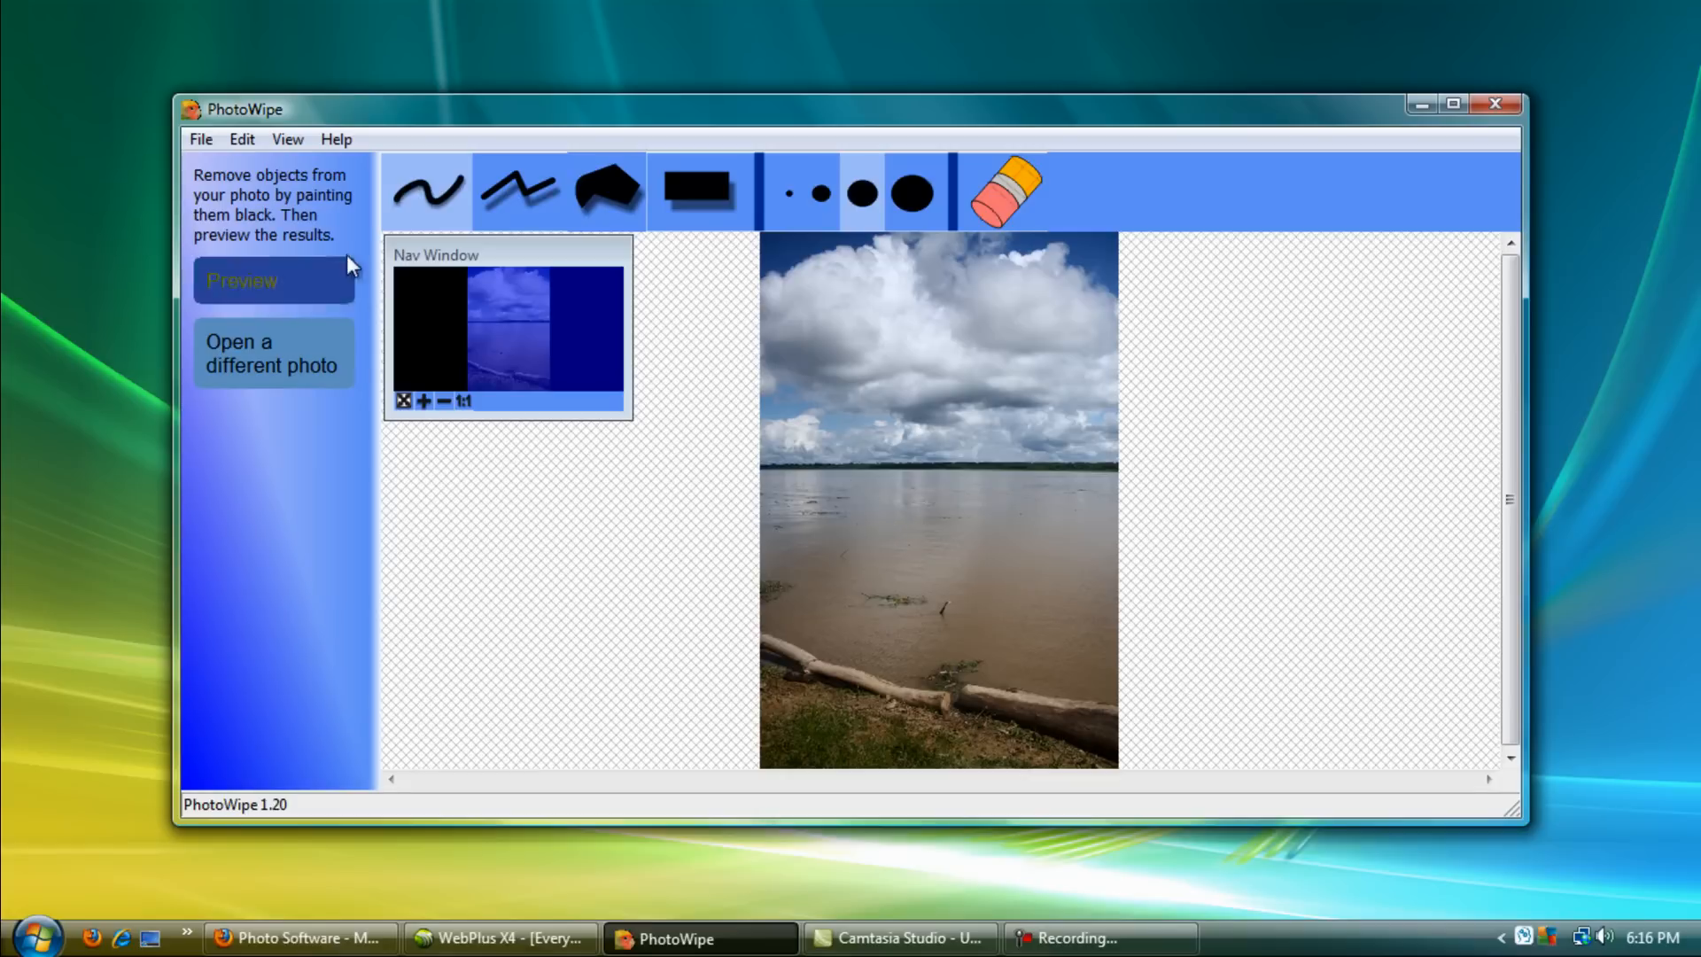
pyautogui.moveTo(880, 268)
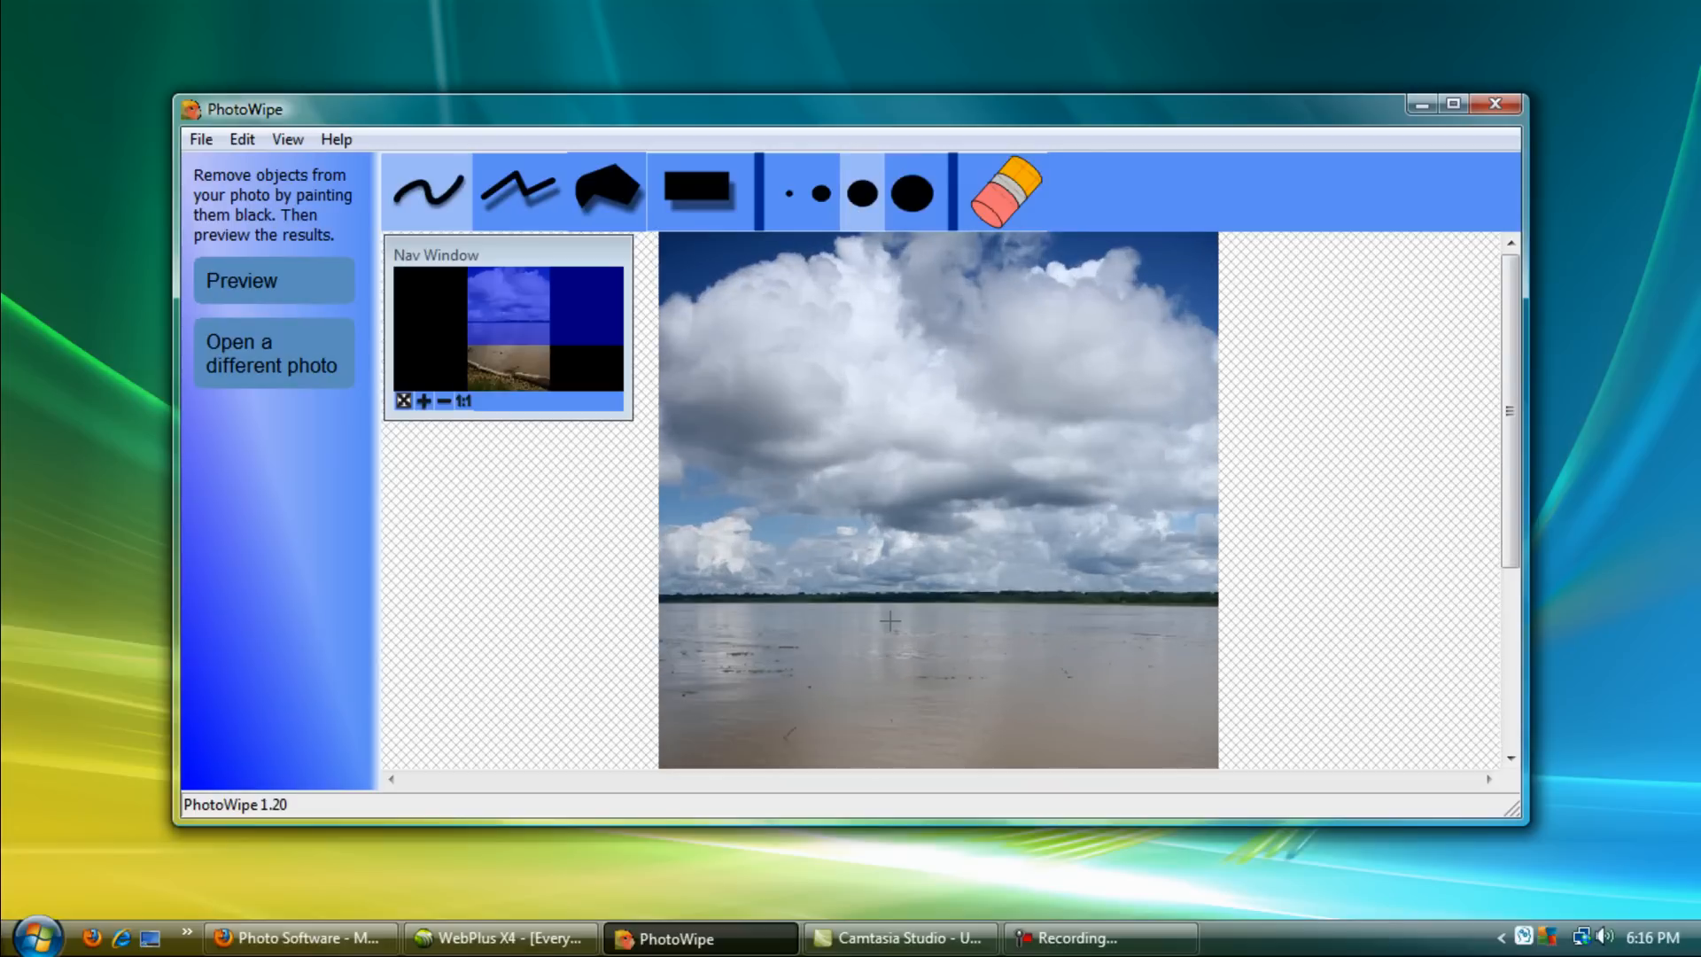
# - Scroll down to the clump of grass floating in the river
pyautogui.scroll(-3)
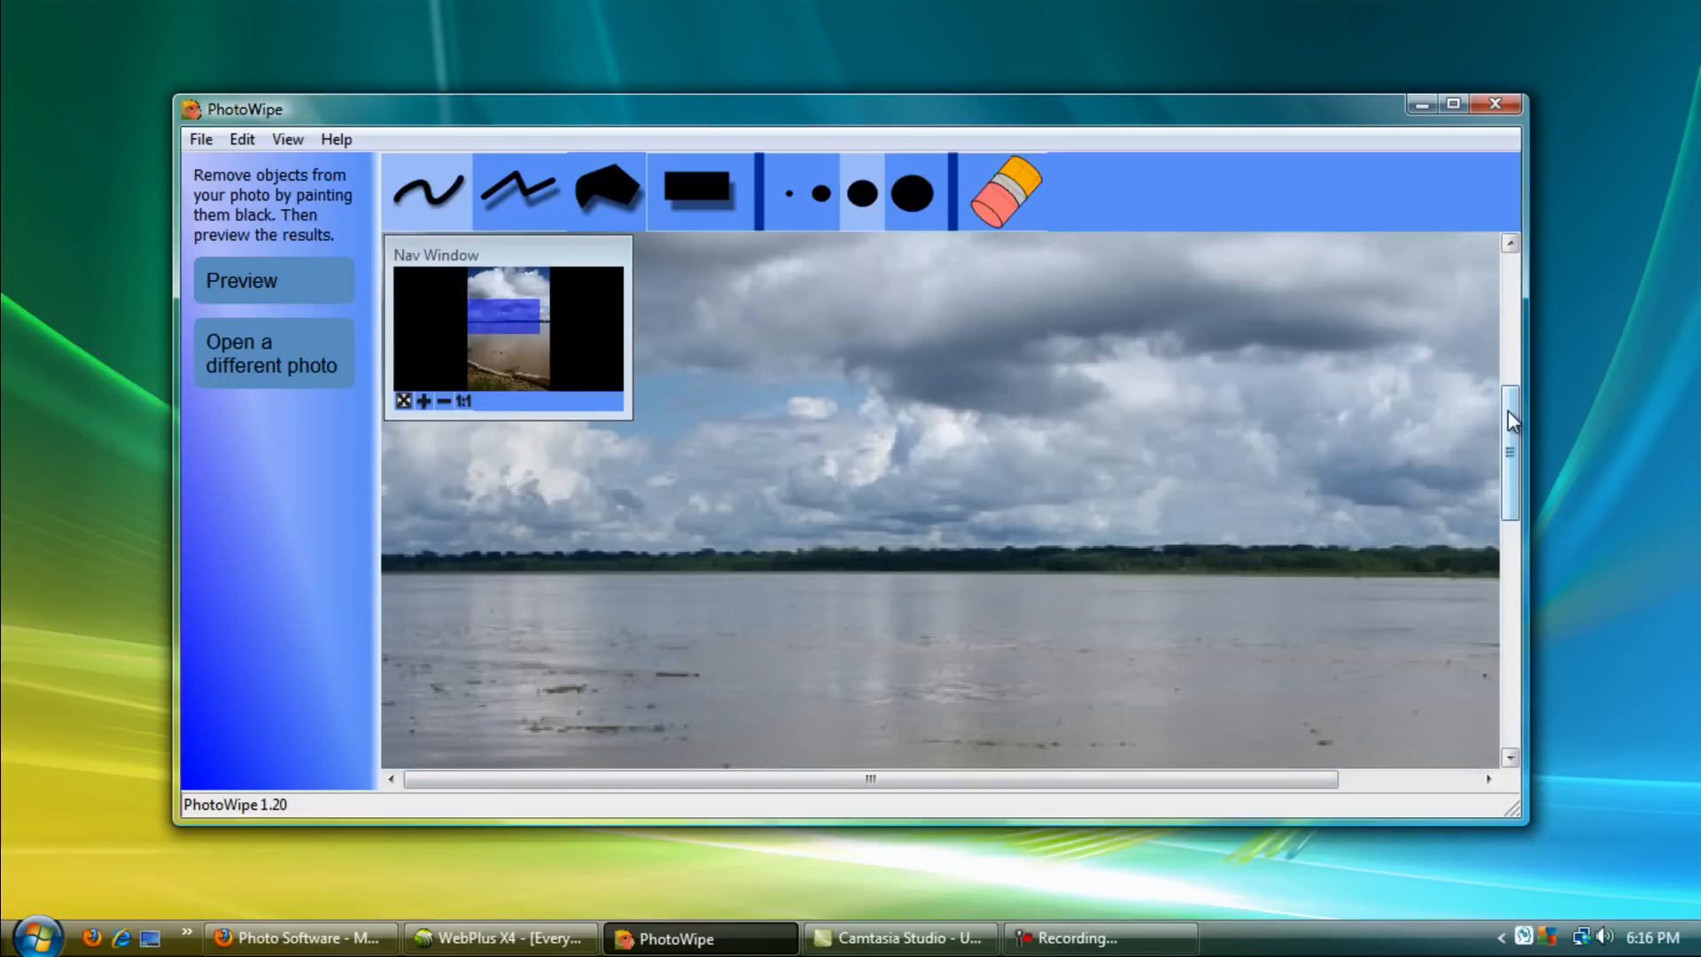
pyautogui.scroll(-3)
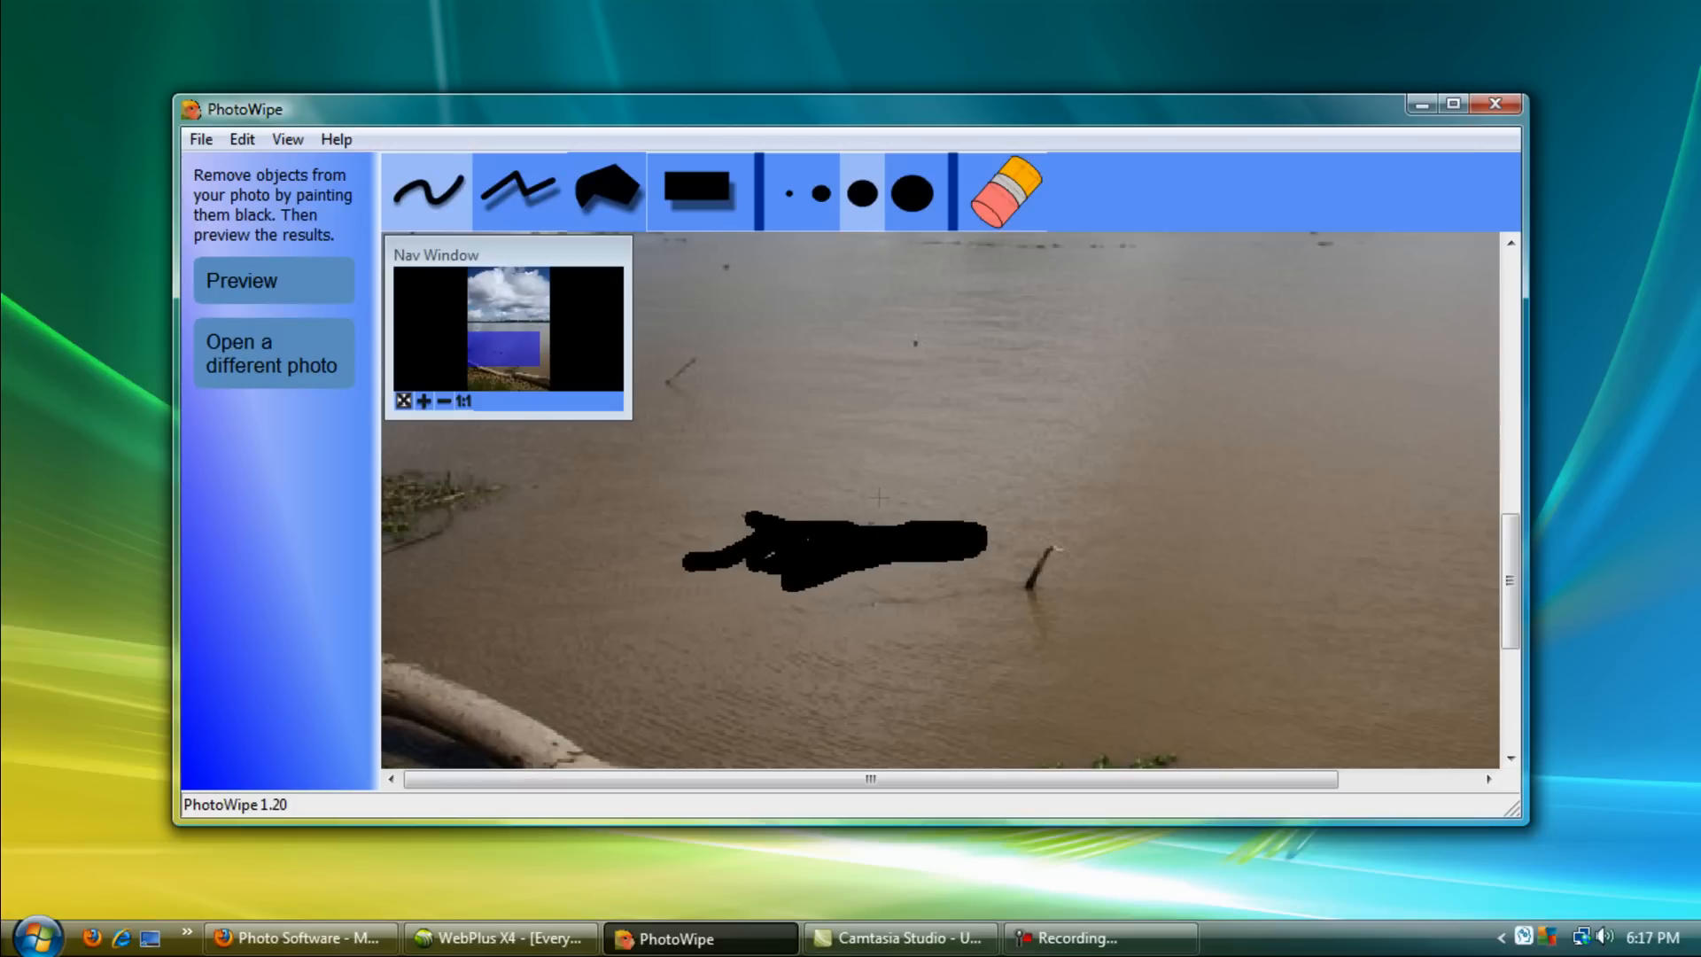
# - Advance to the removal stage showing Quick Preview, Medium Quality and Full quality options
pyautogui.click(274, 280)
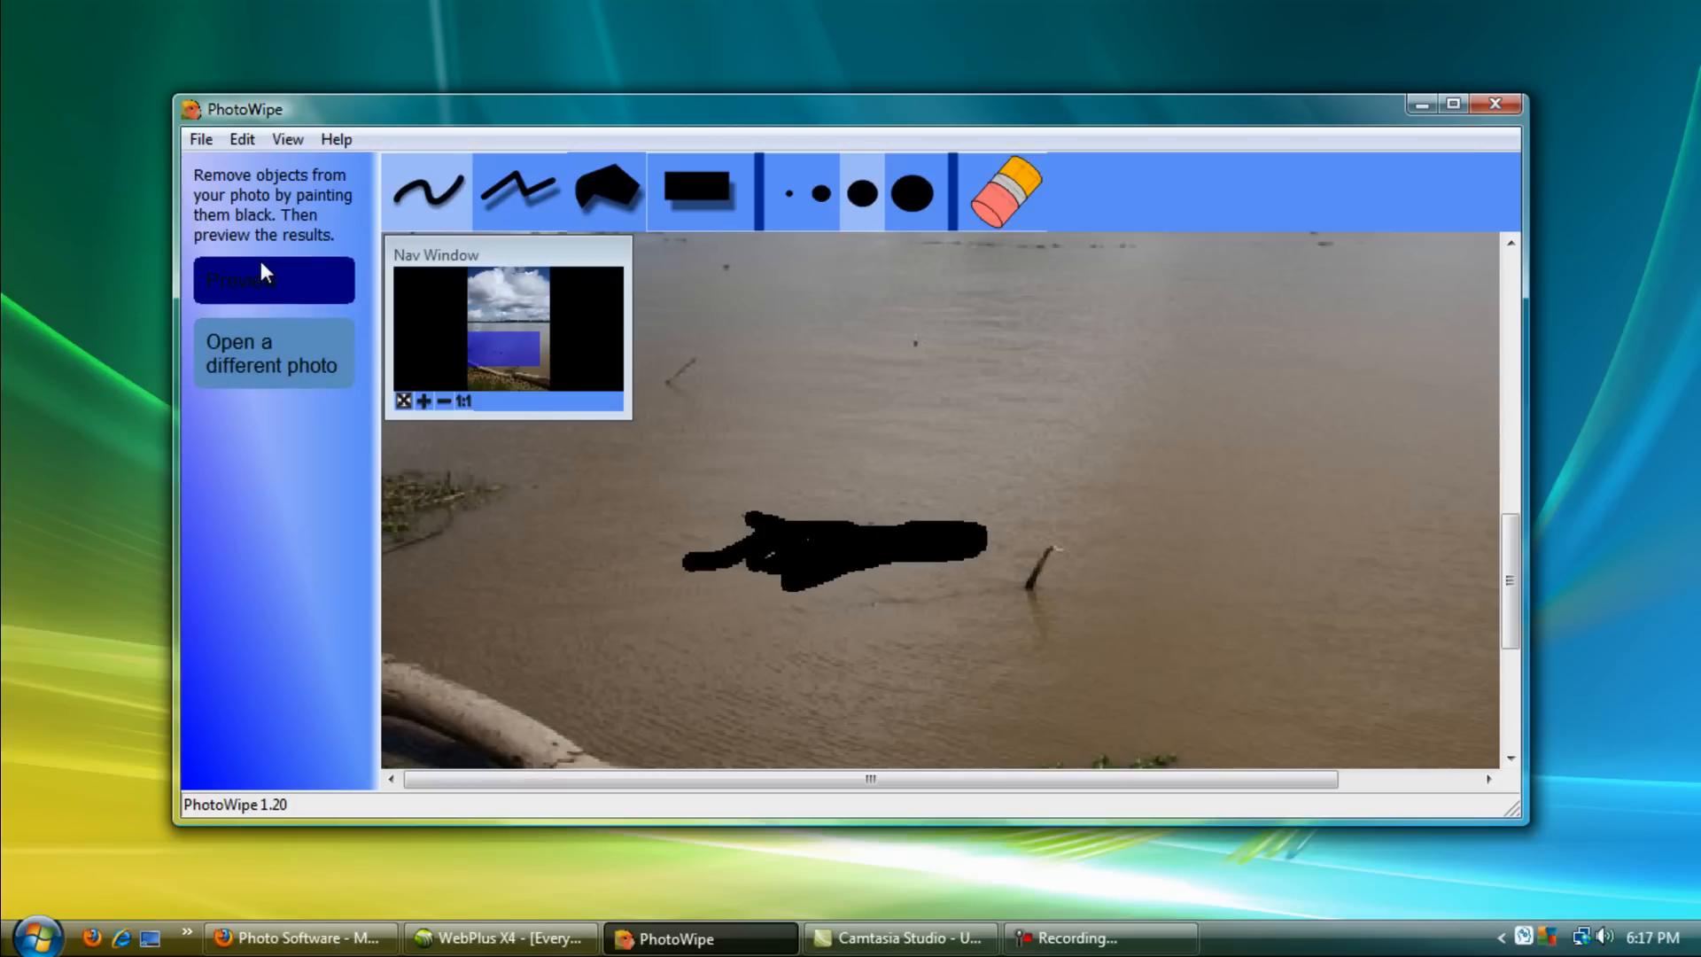
pyautogui.click(271, 280)
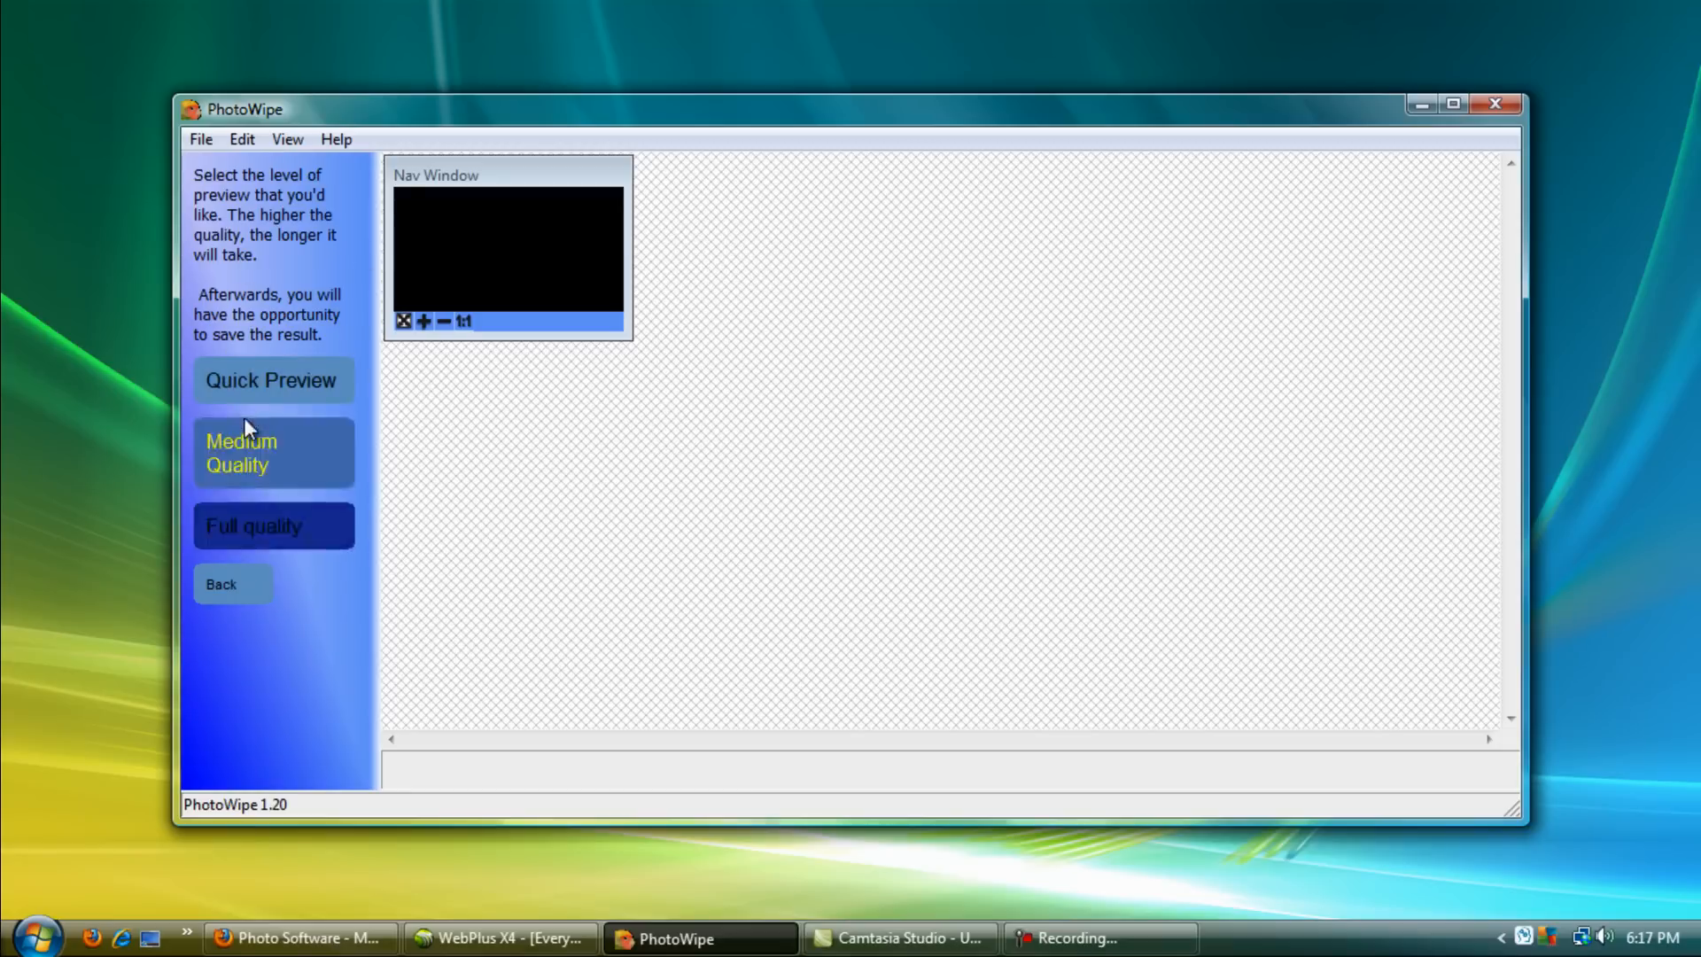
pyautogui.moveTo(271, 526)
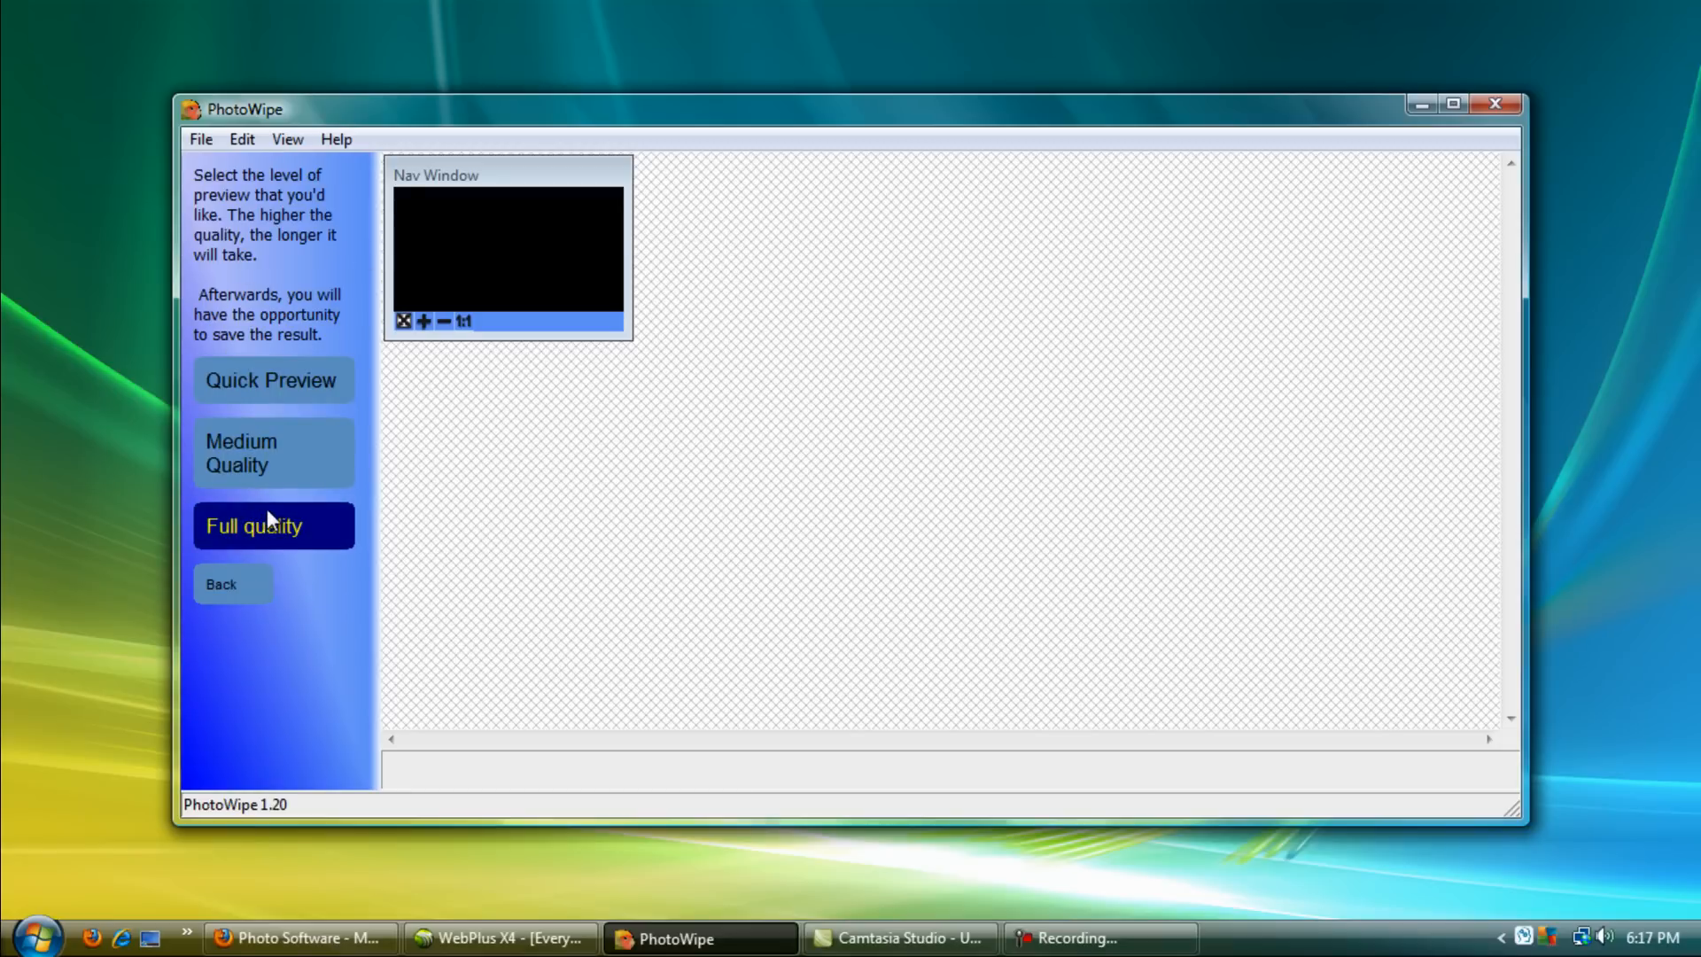
pyautogui.click(272, 526)
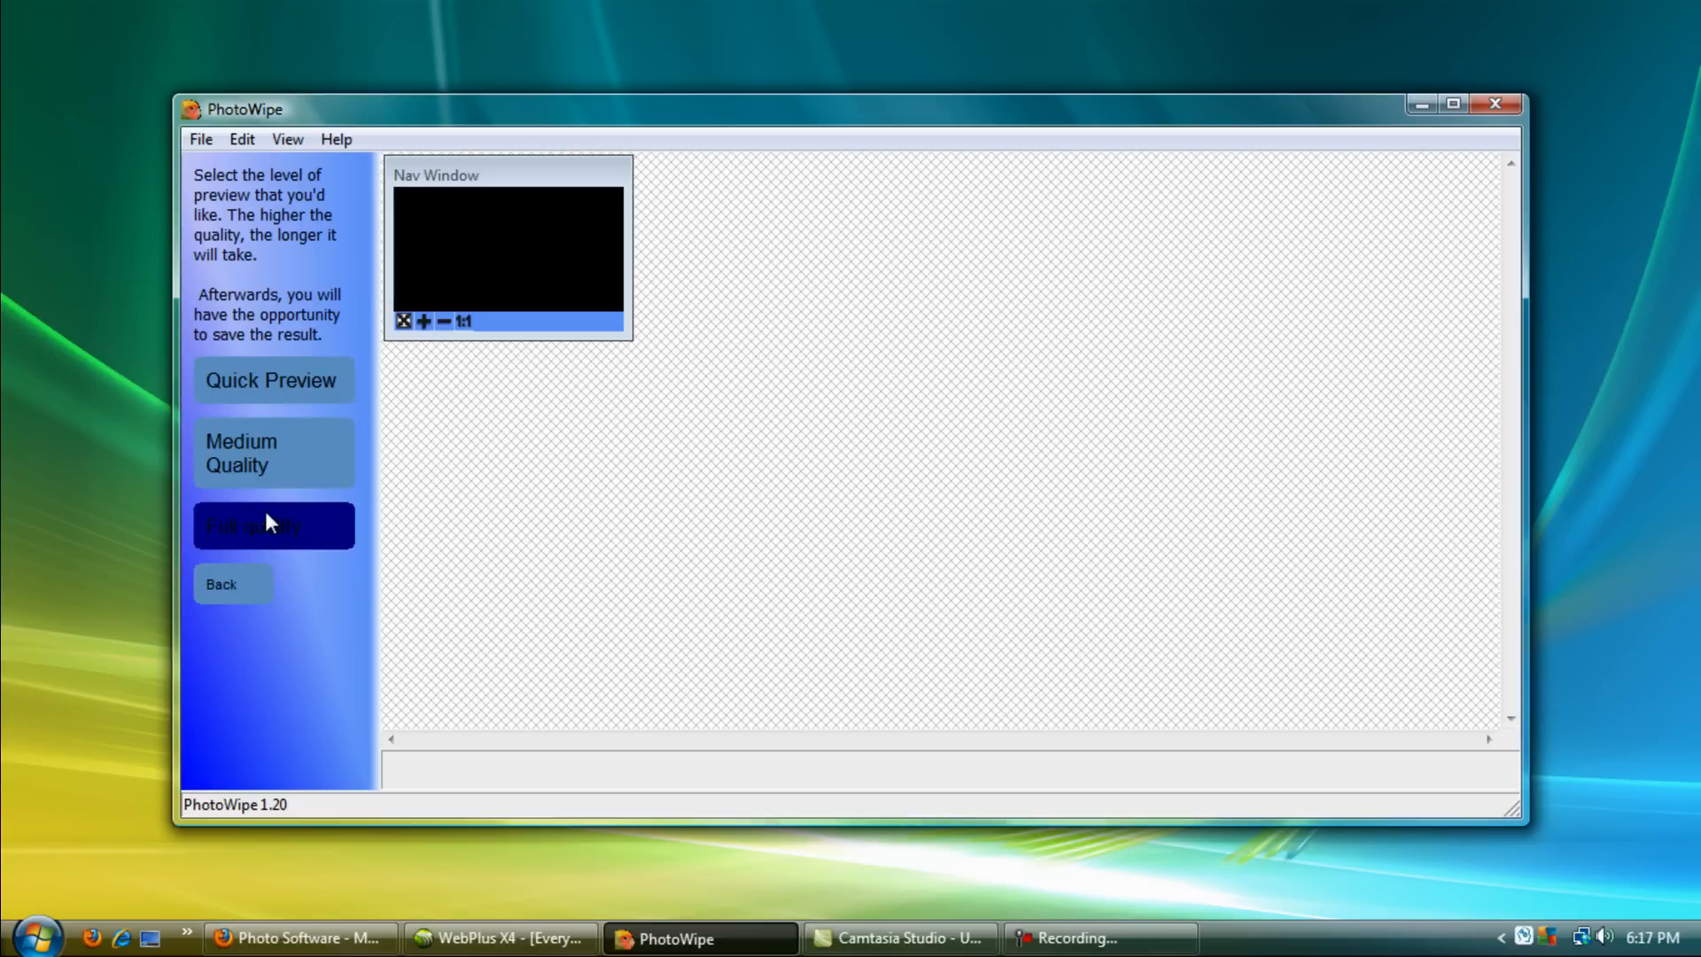
pyautogui.moveTo(272, 380)
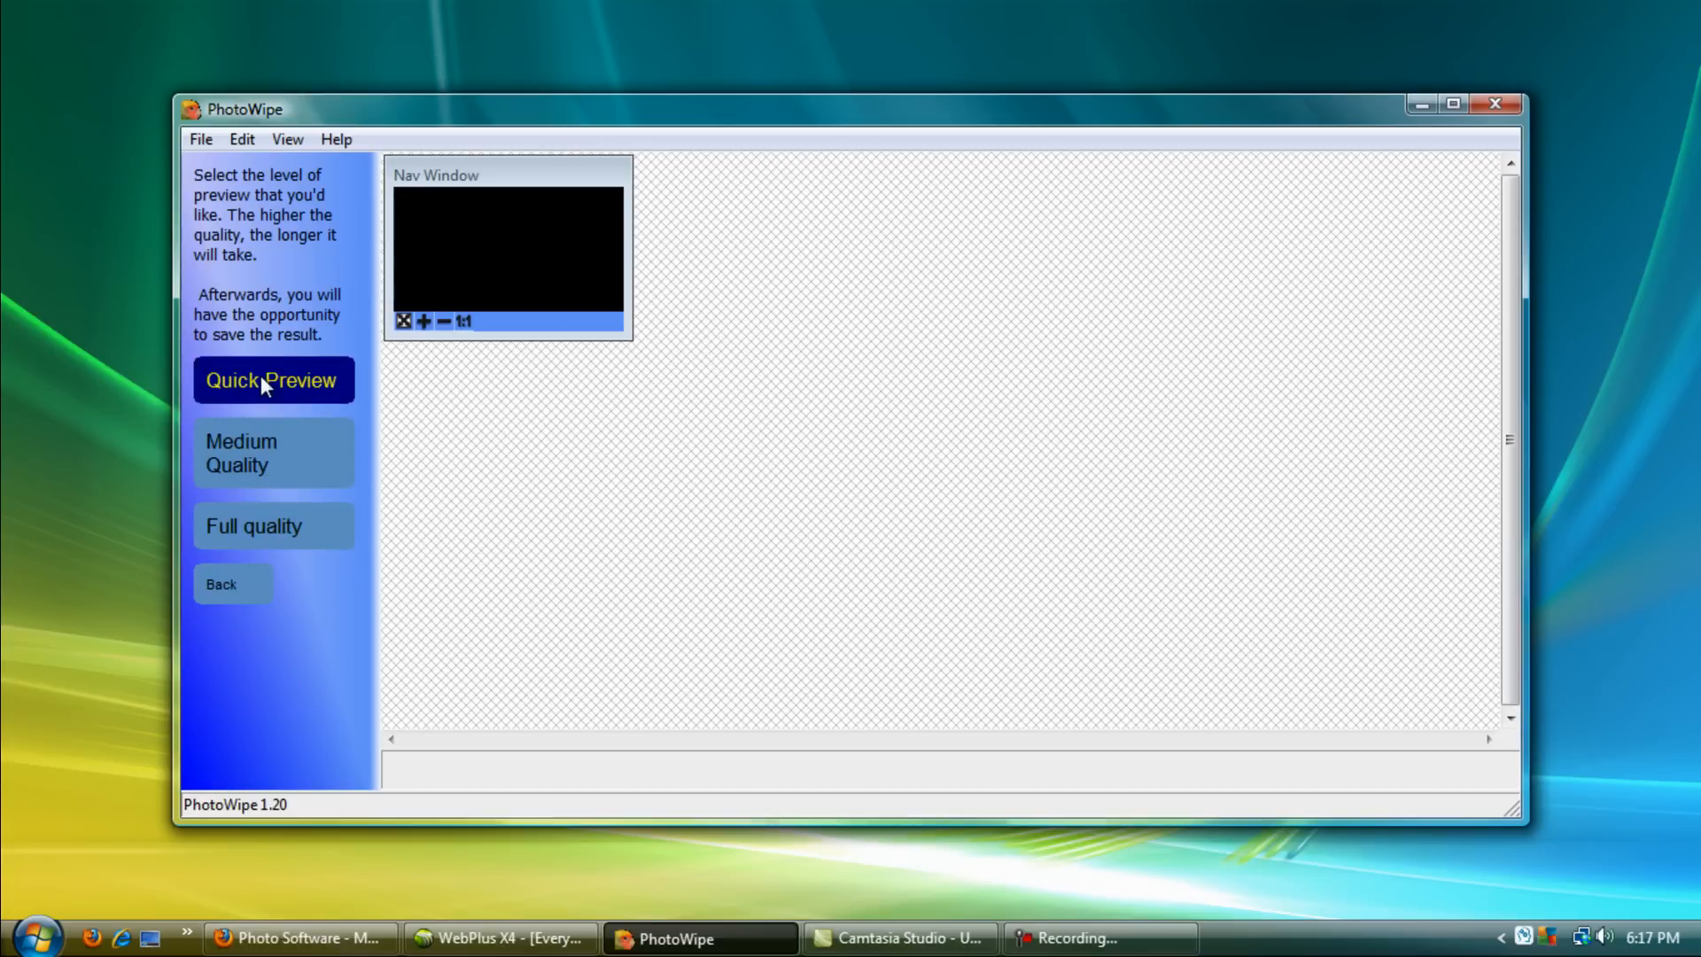
# - Render a Quick Preview removing the grass and inspect the streaky patch left behind
pyautogui.click(272, 380)
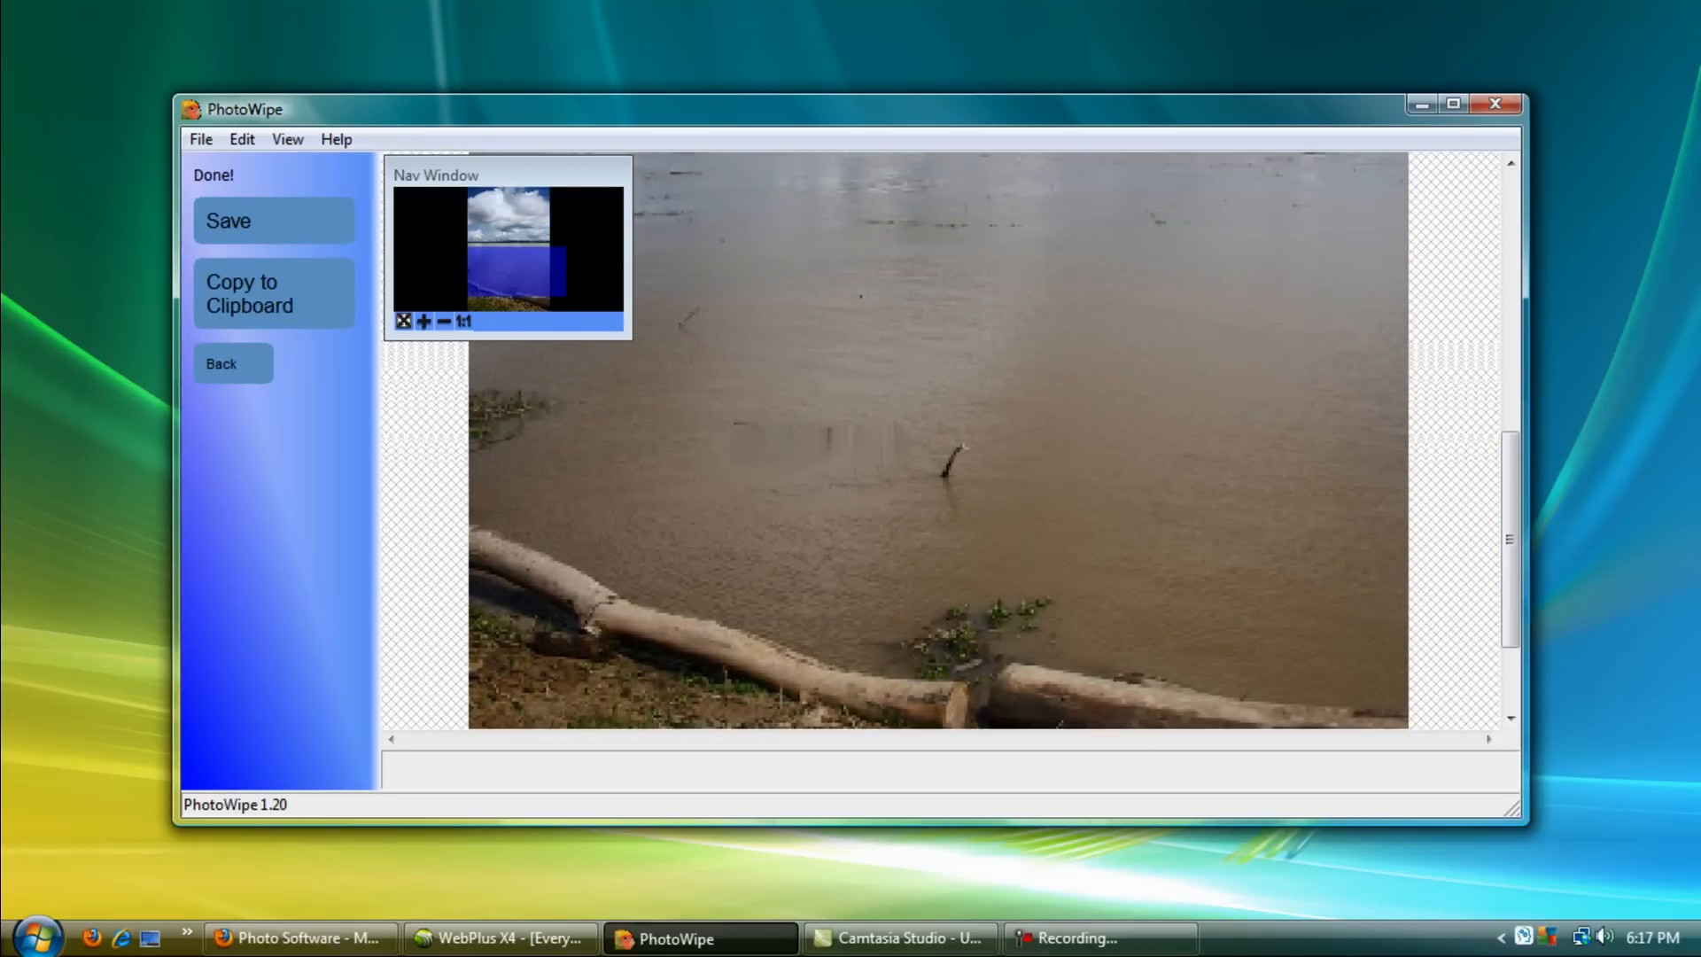
pyautogui.scroll(3)
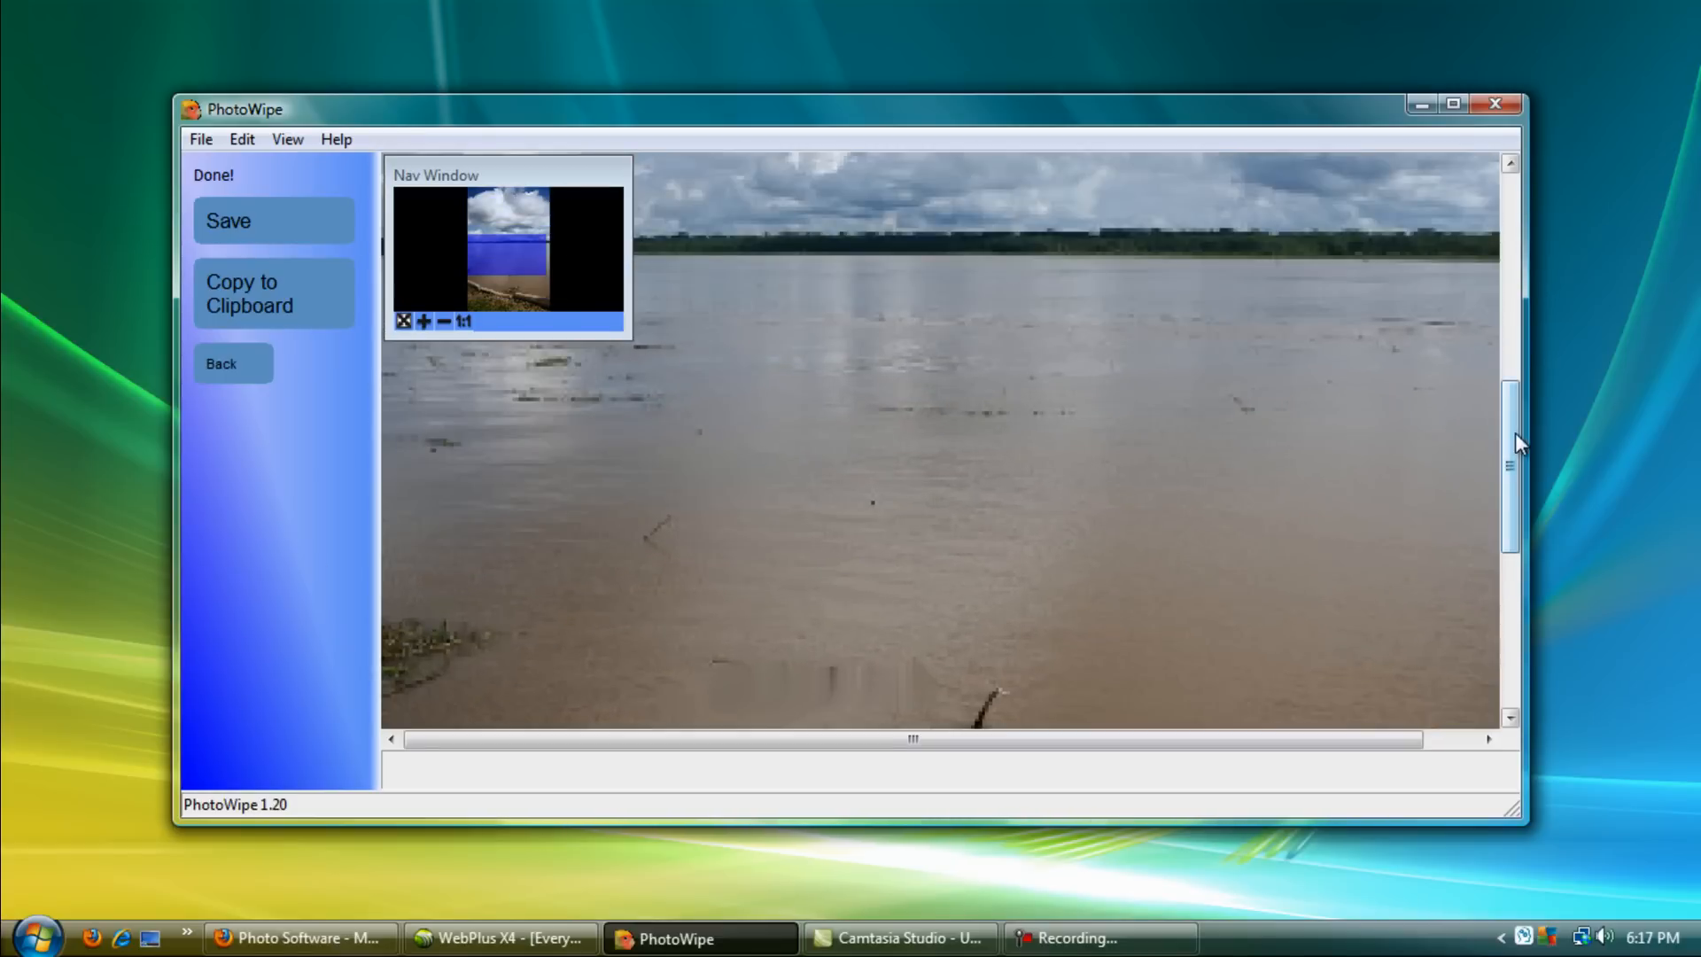
pyautogui.scroll(-3)
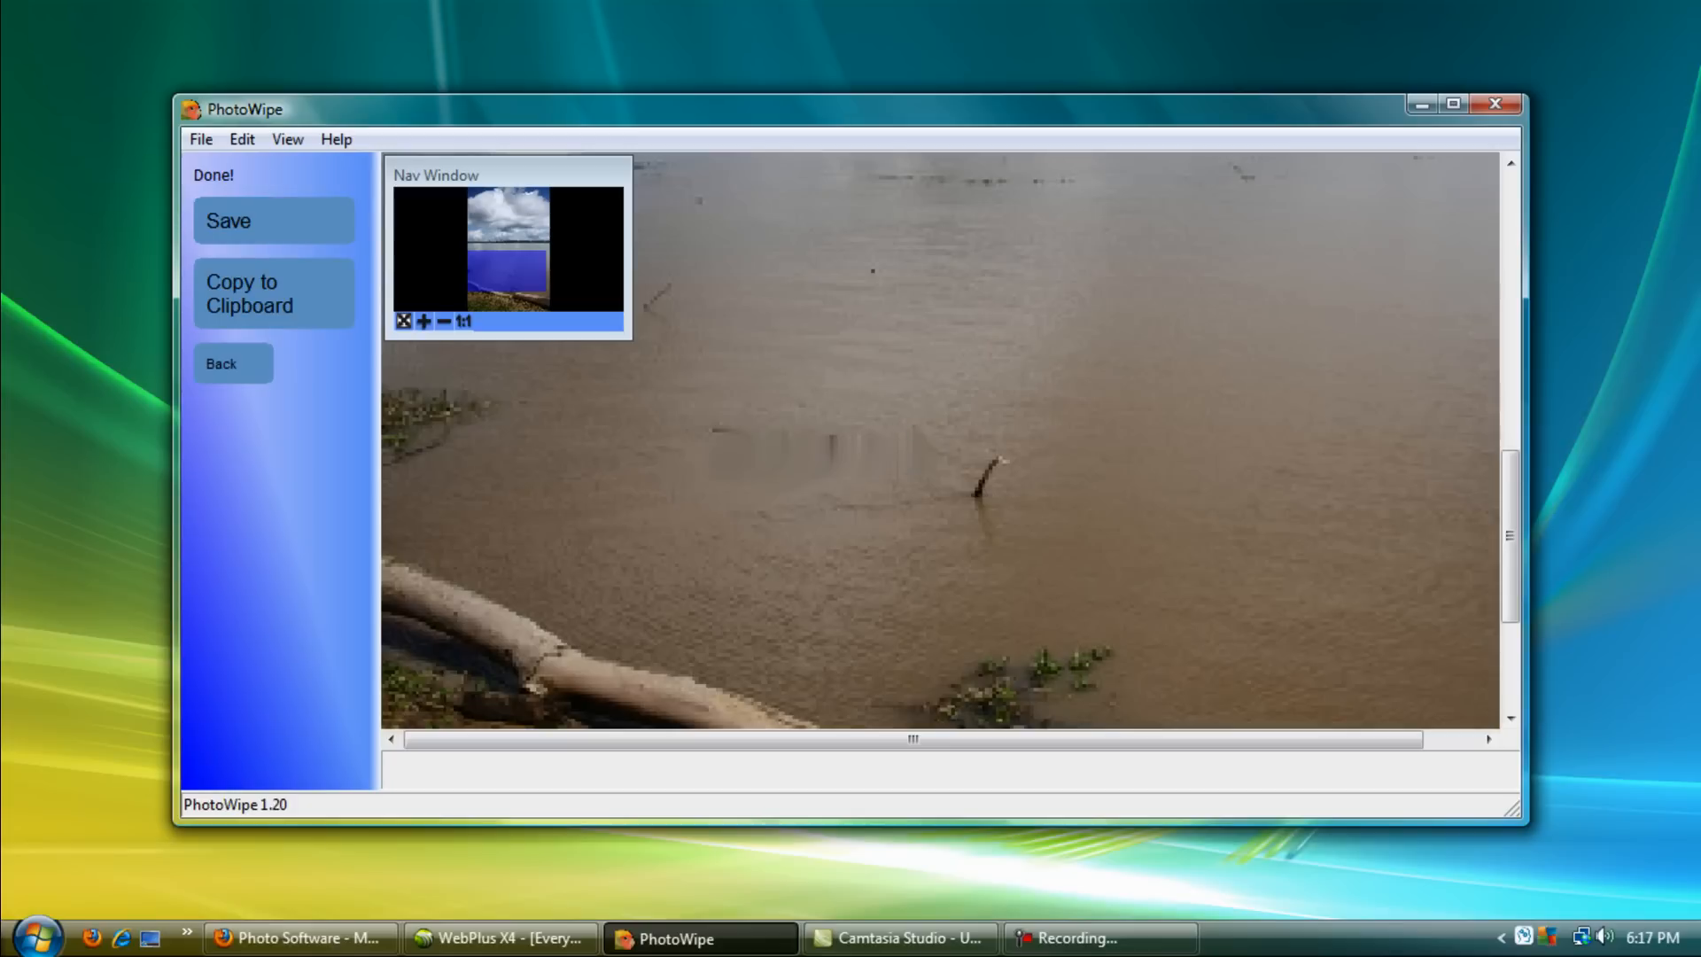
pyautogui.moveTo(330, 452)
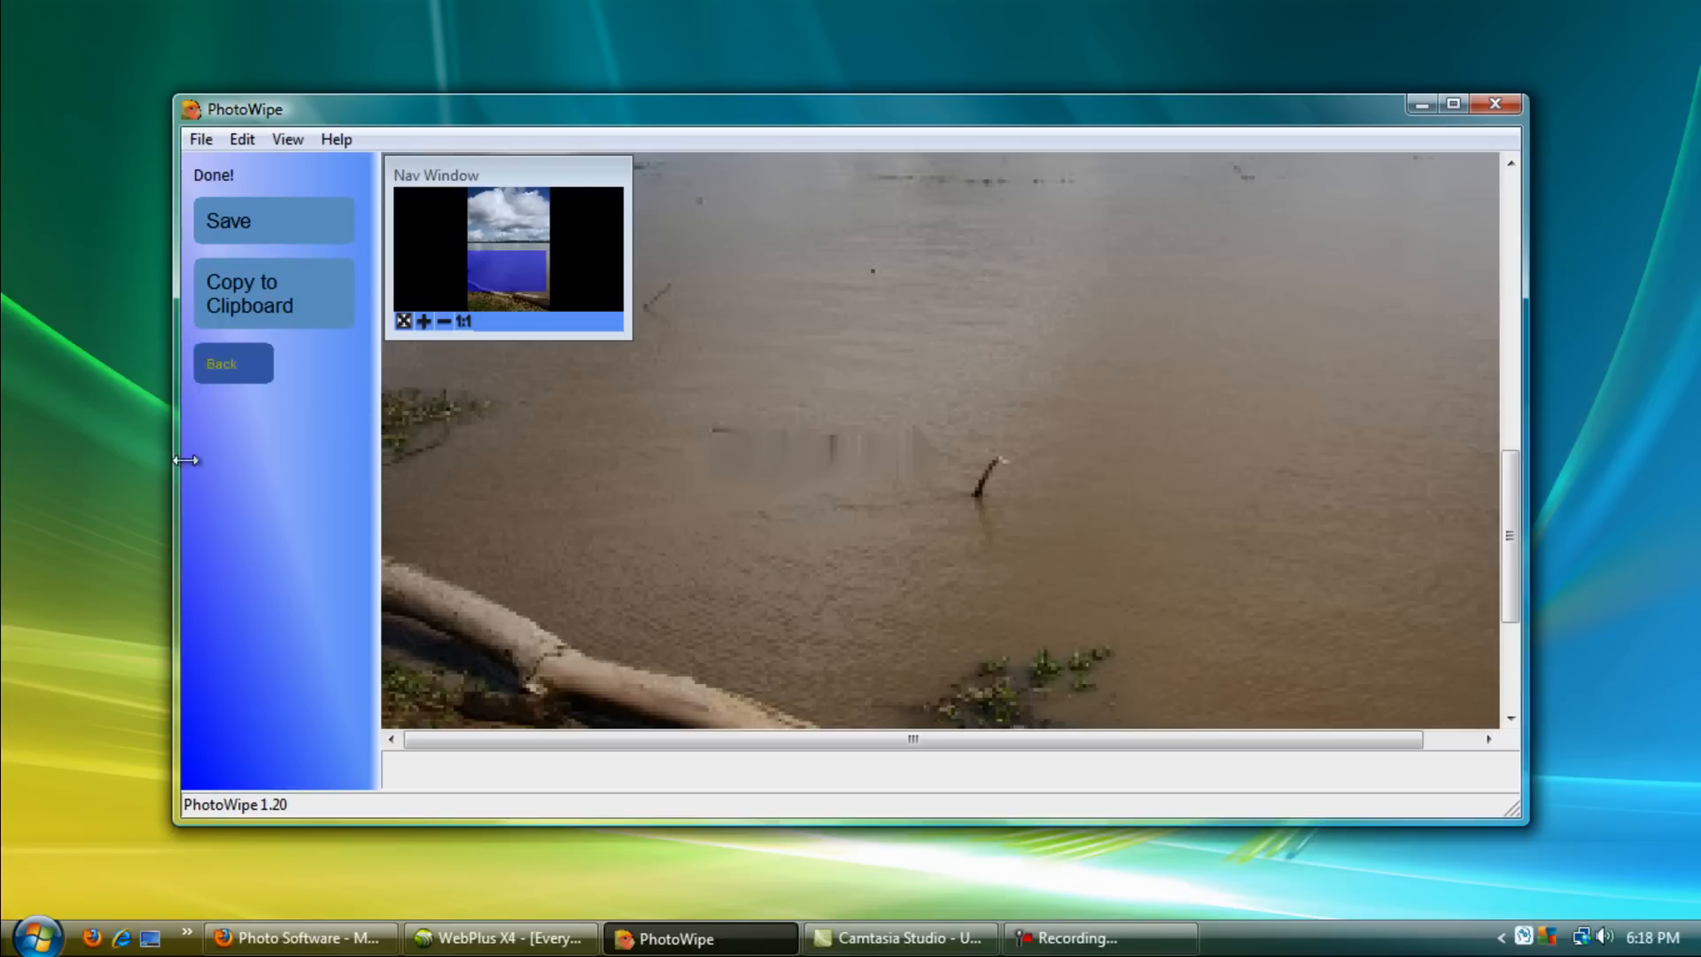
pyautogui.moveTo(313, 393)
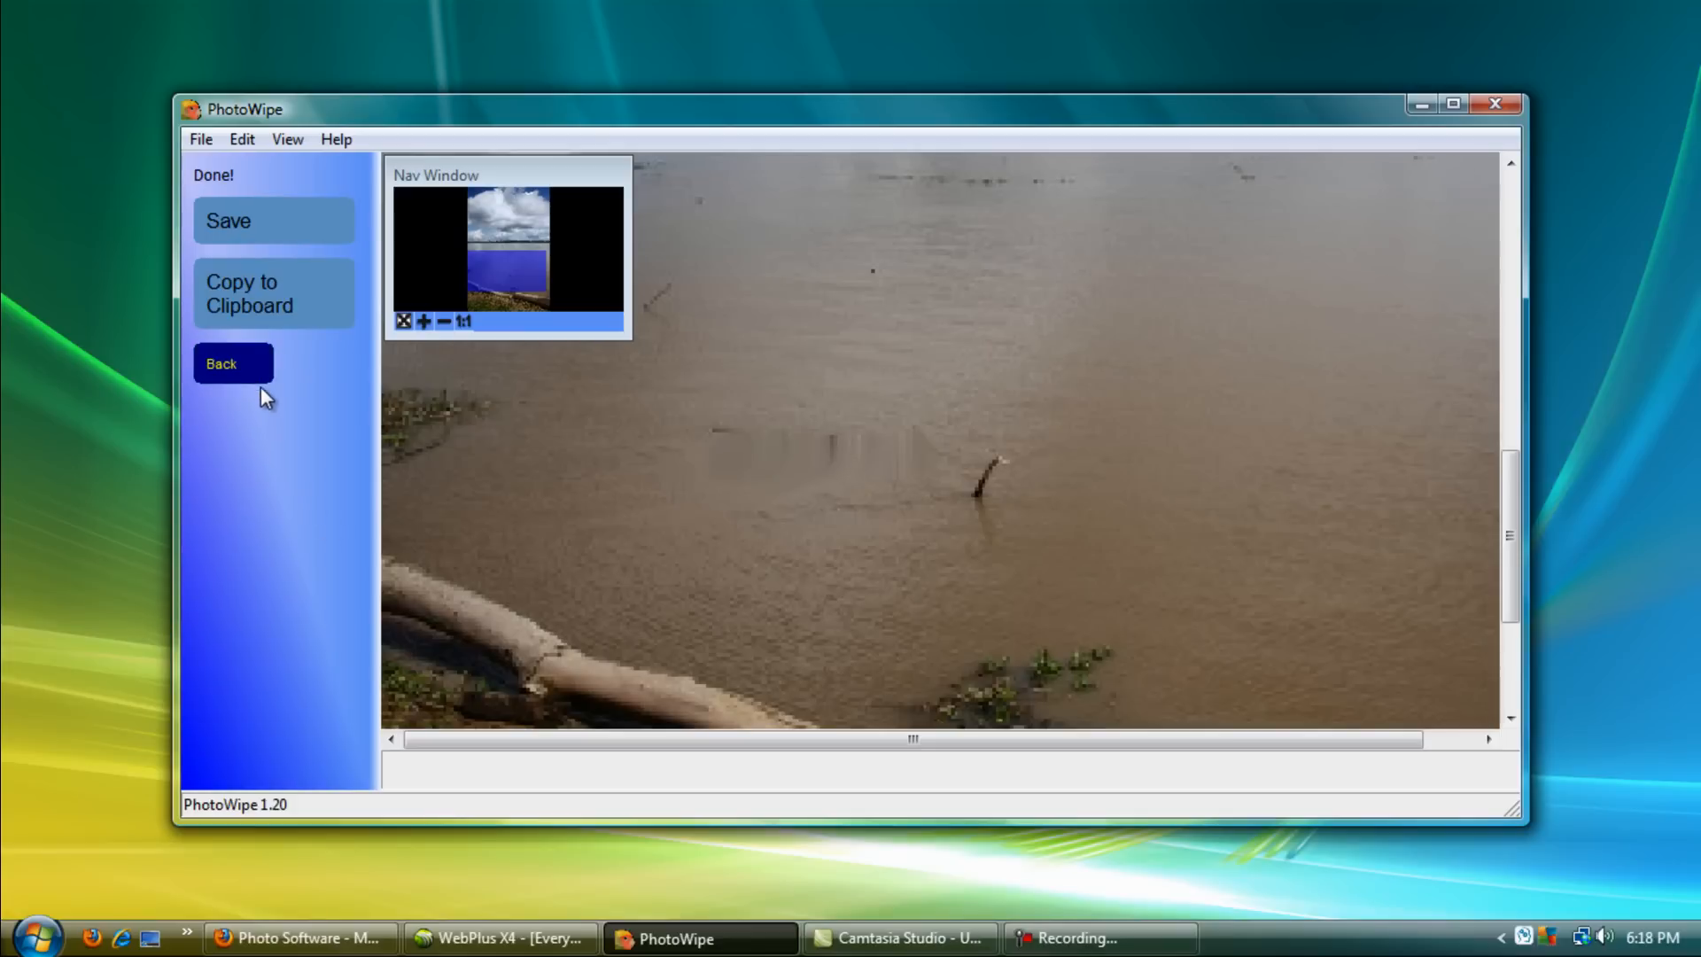
pyautogui.moveTo(327, 409)
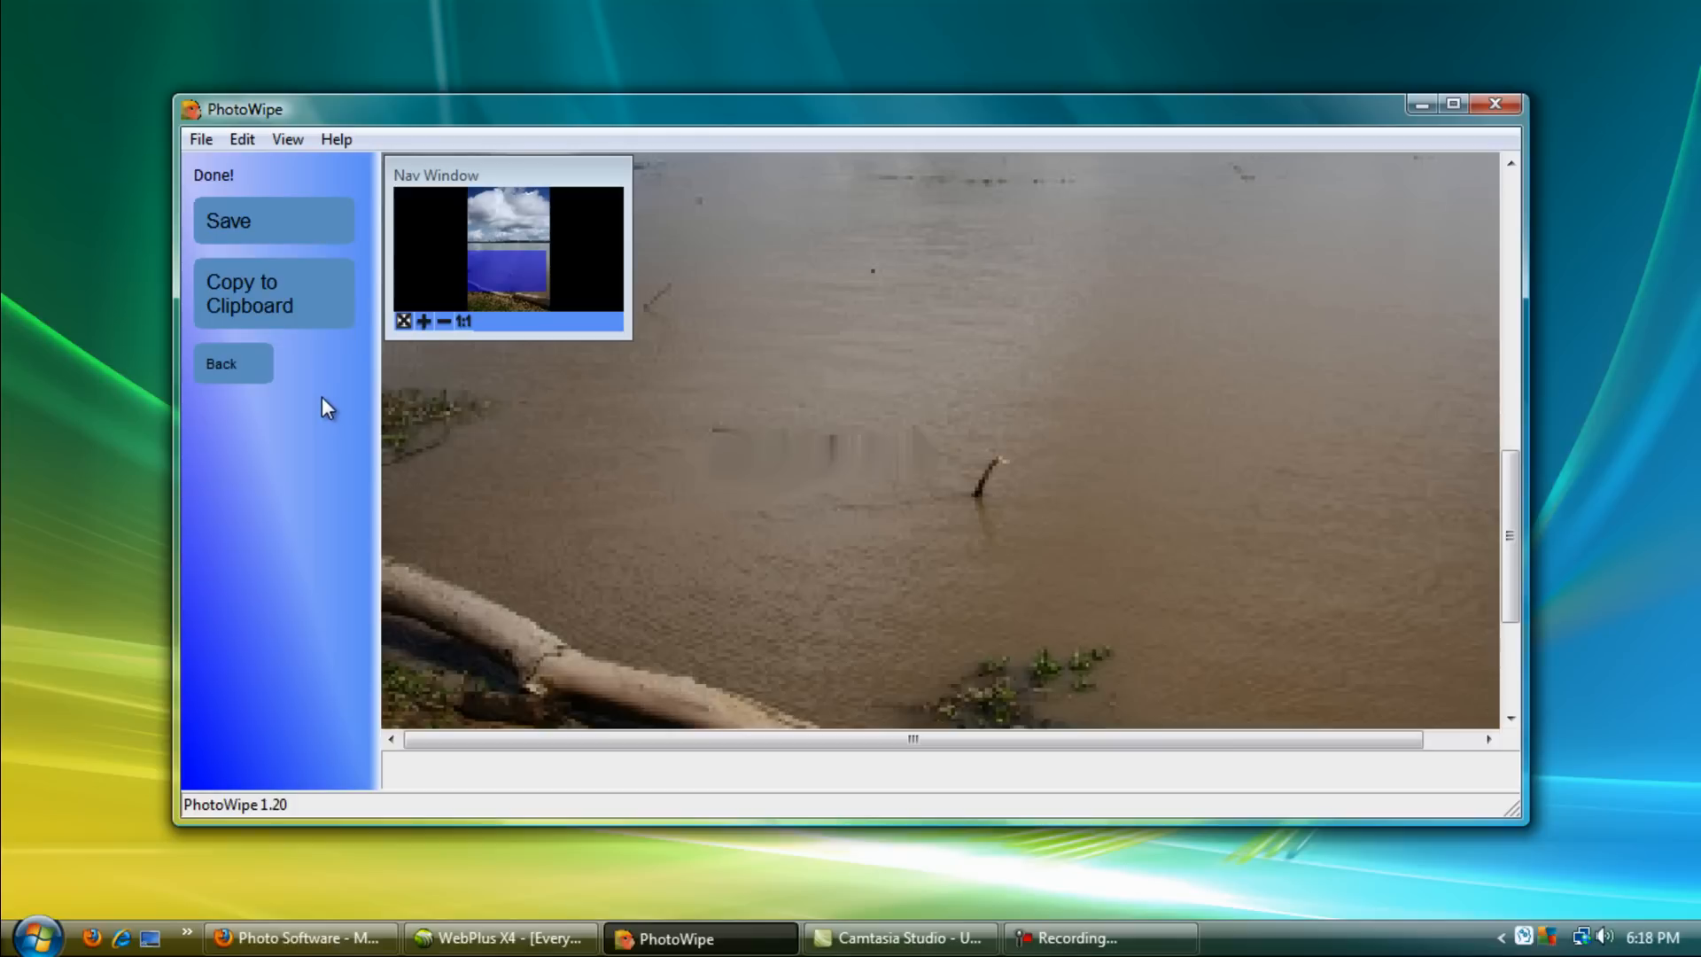
pyautogui.moveTo(325, 396)
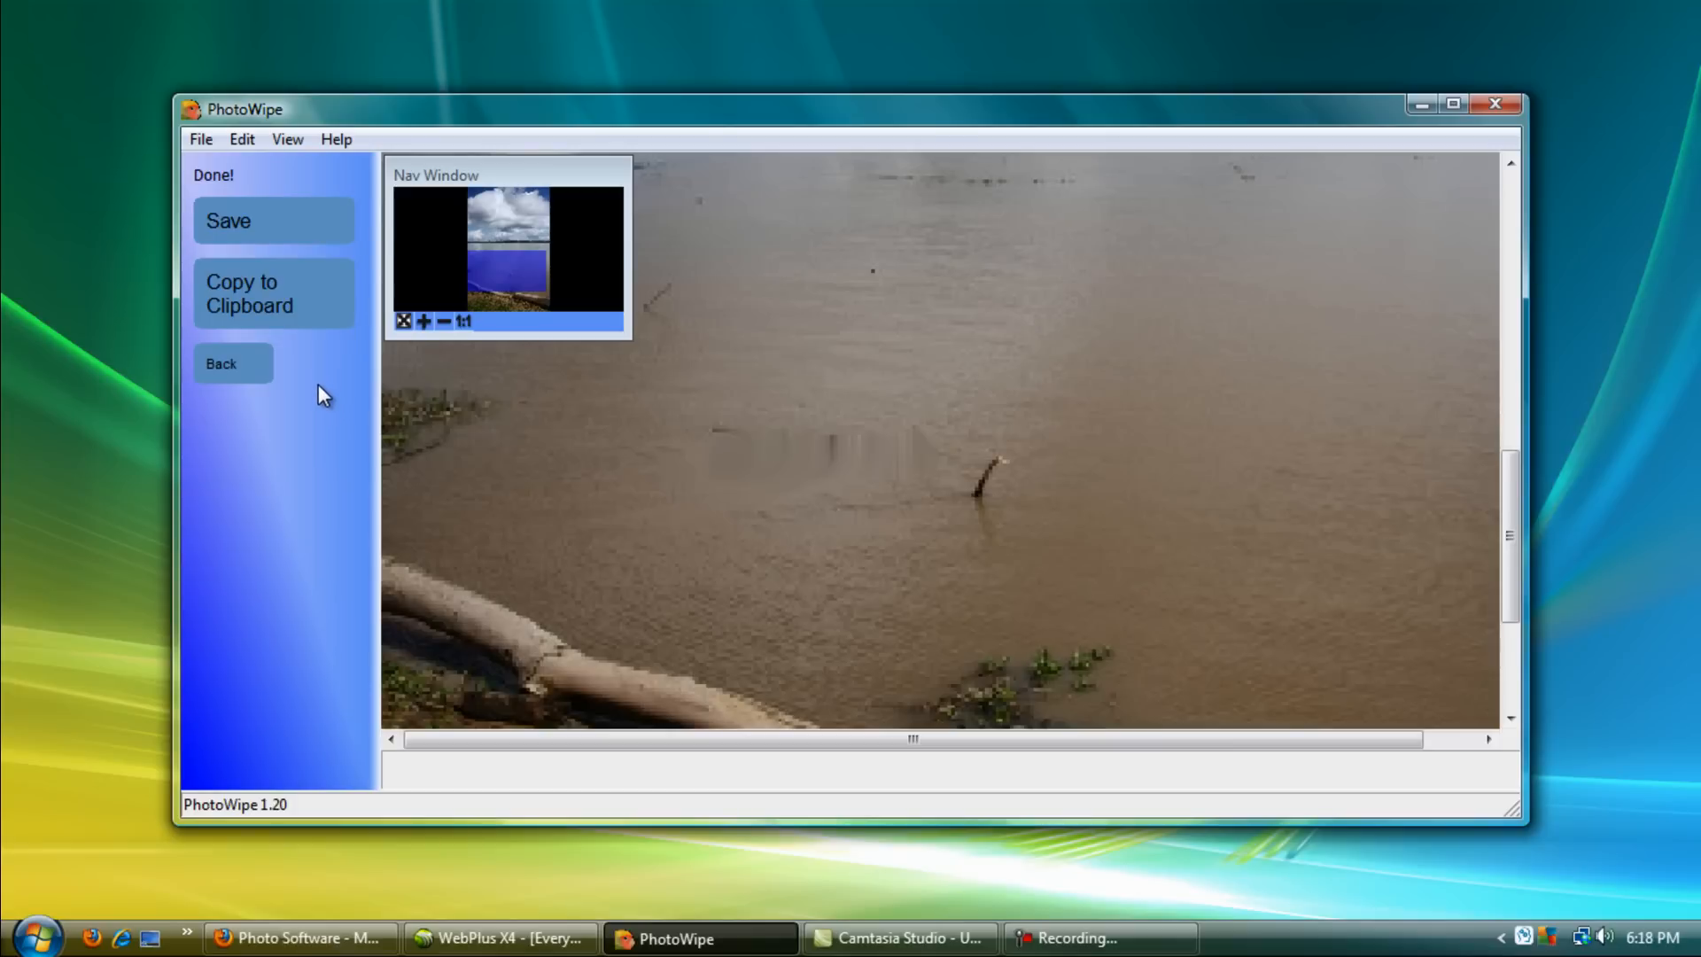
pyautogui.moveTo(321, 386)
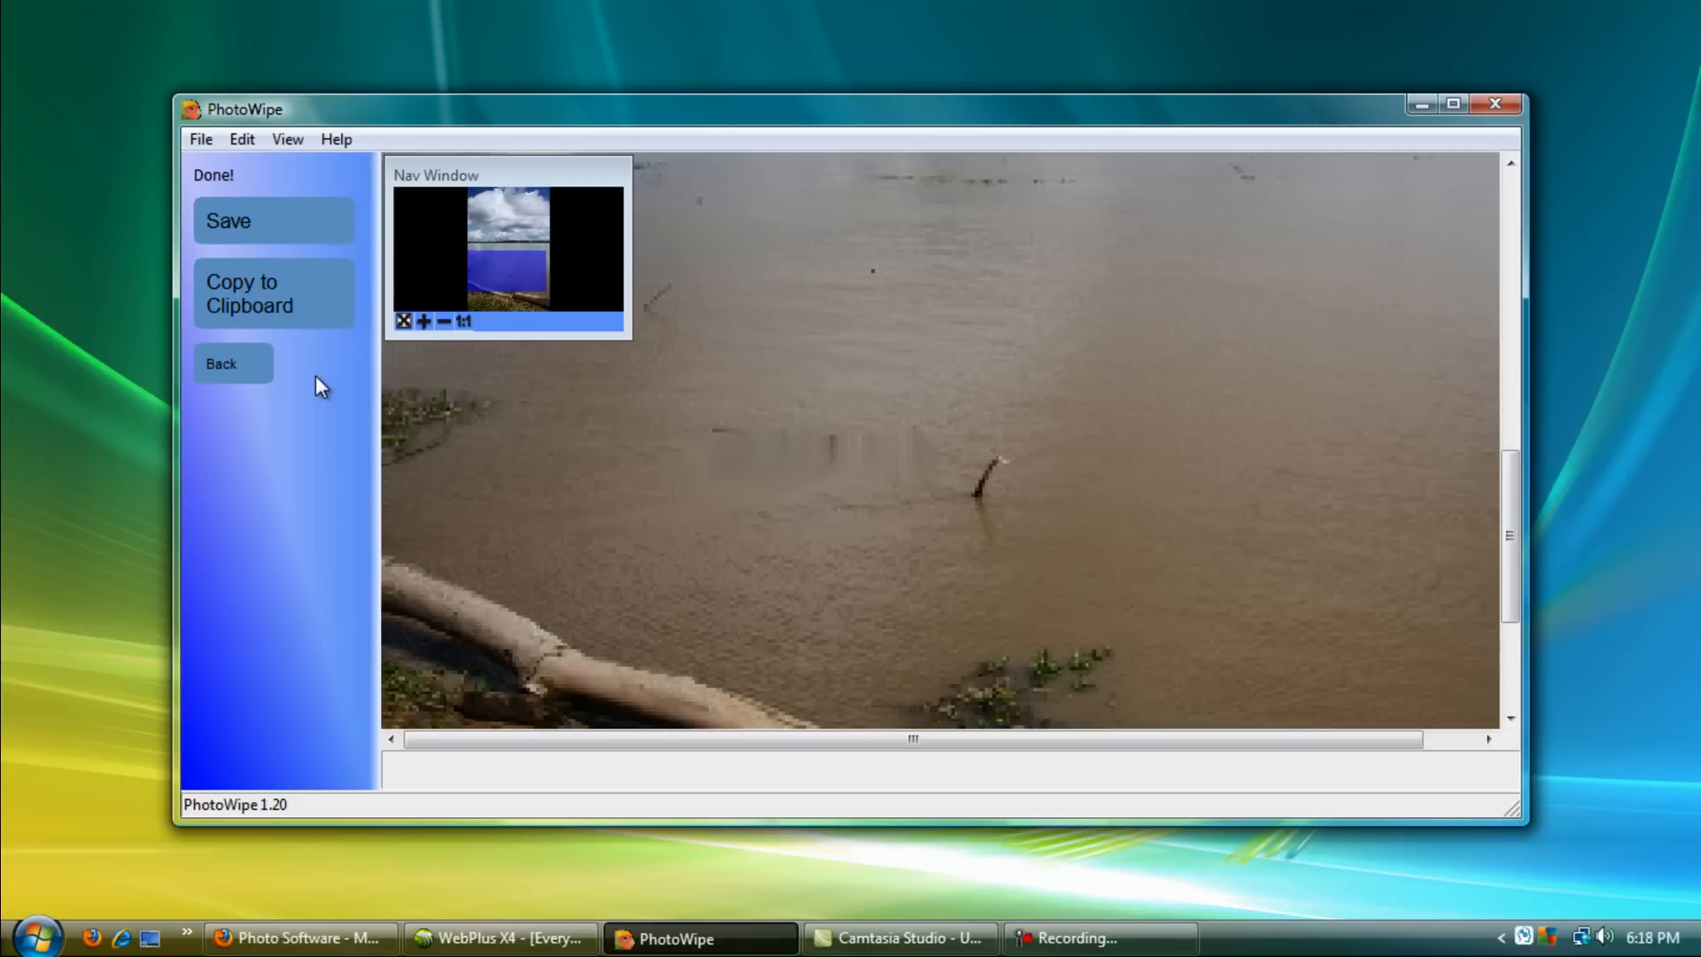
pyautogui.moveTo(328, 392)
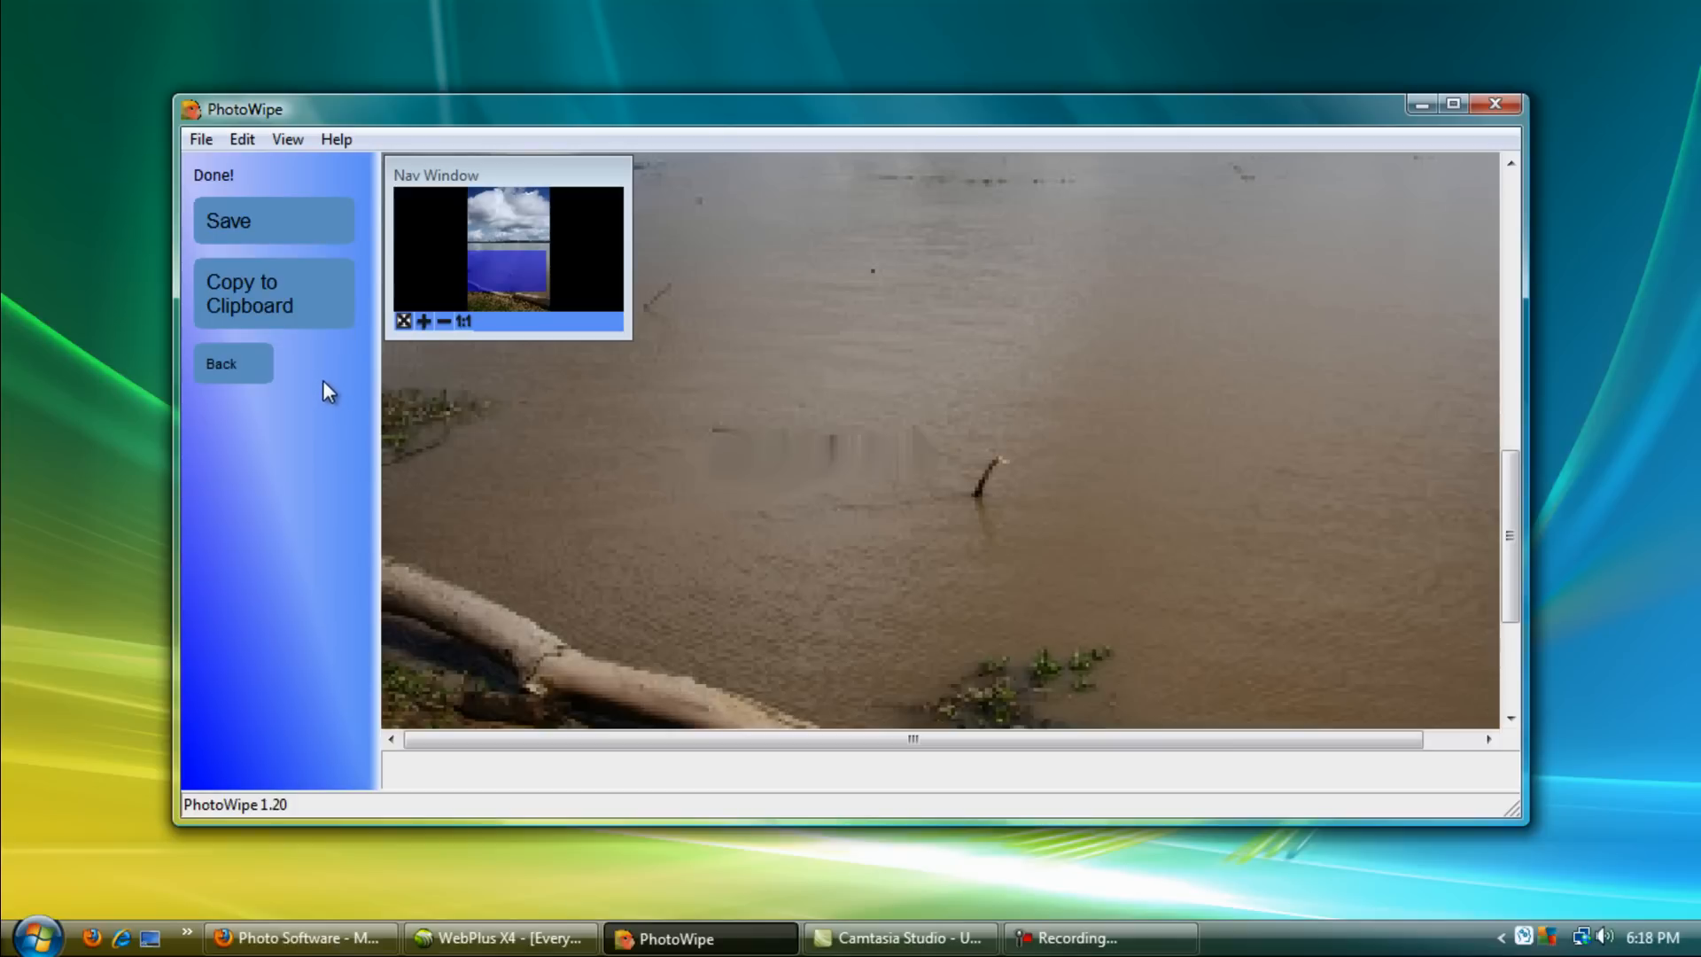
pyautogui.moveTo(468, 464)
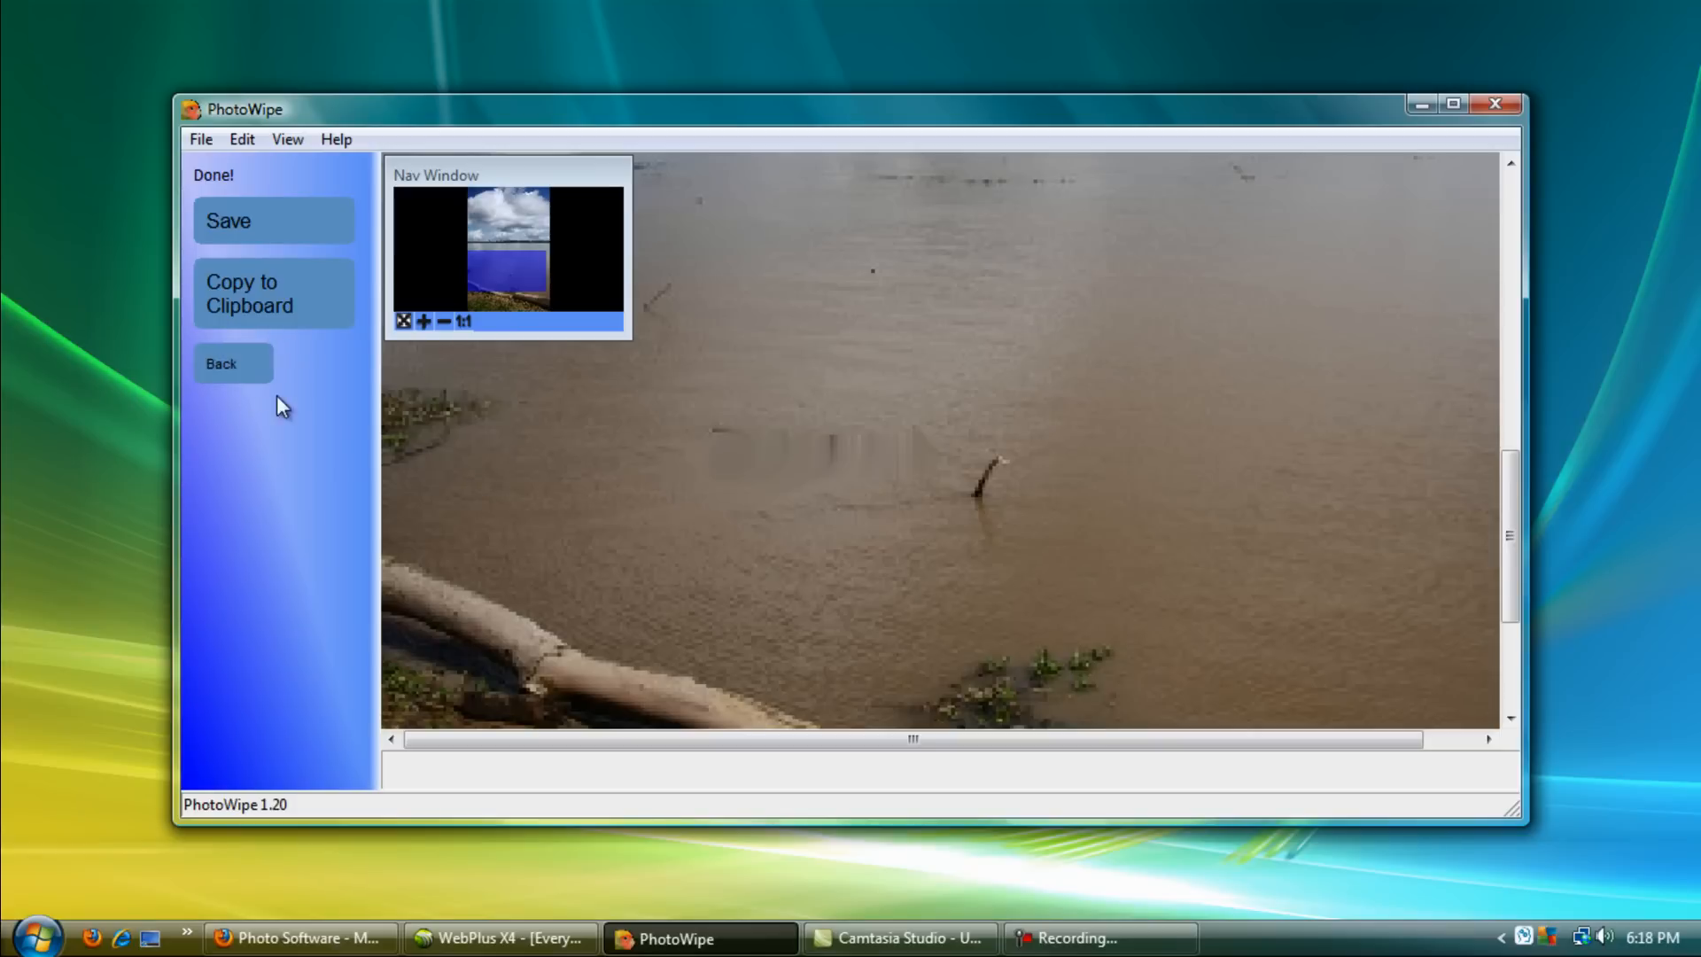
pyautogui.moveTo(342, 459)
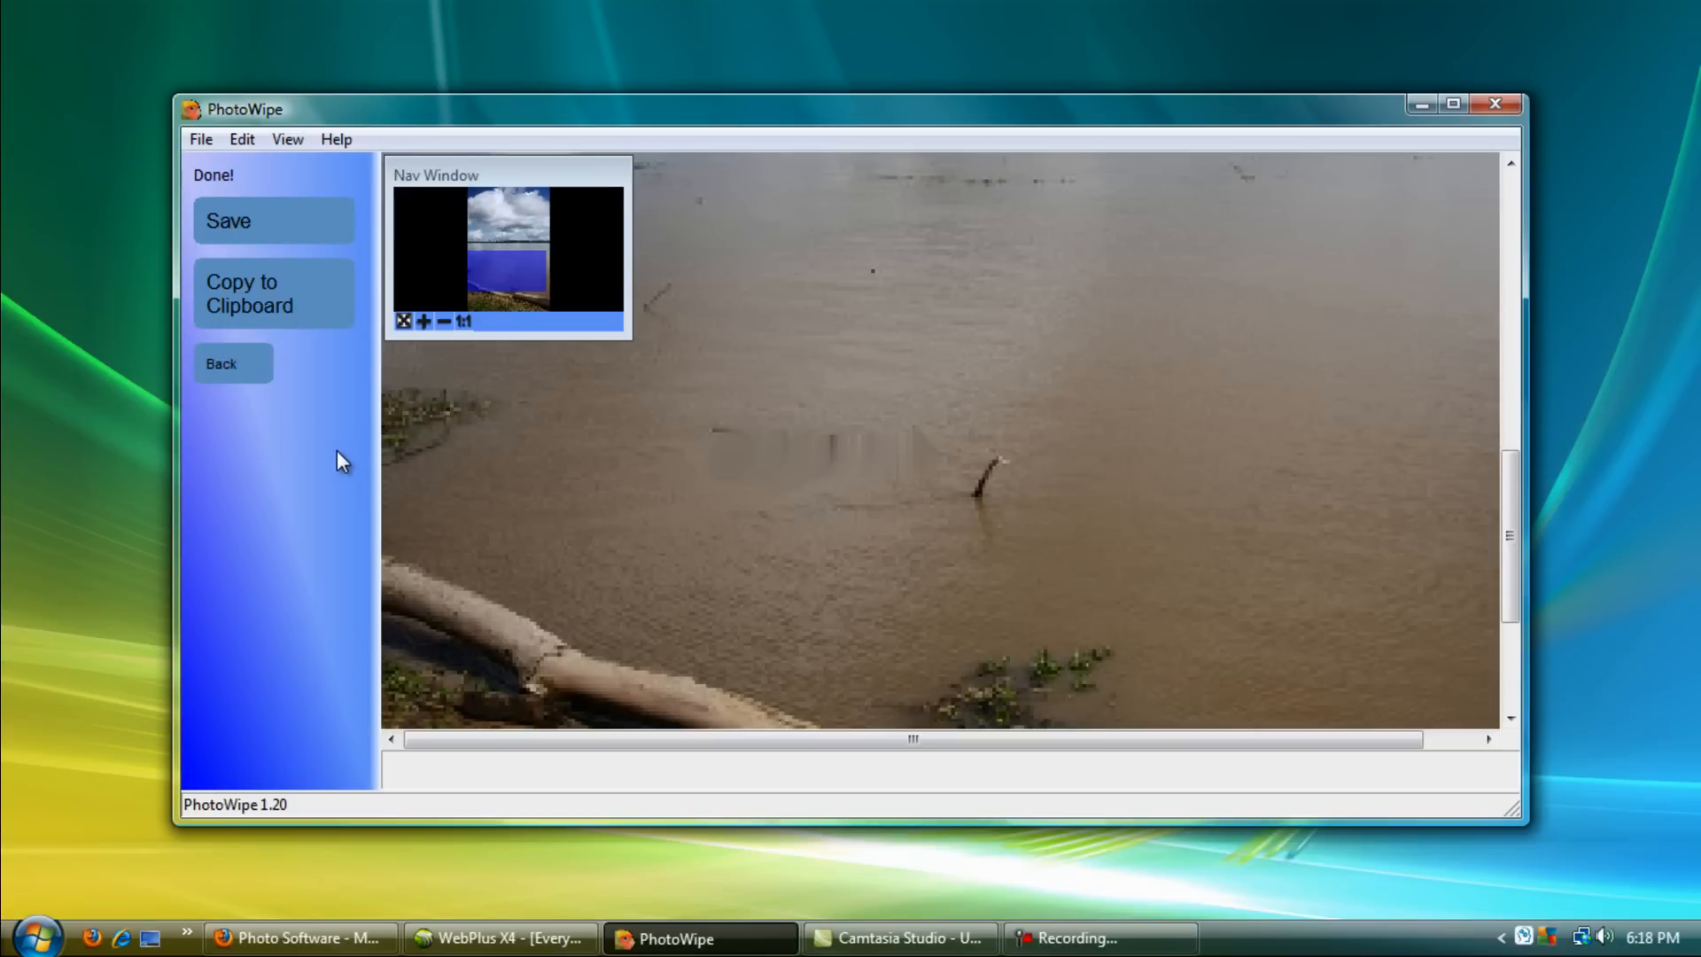
pyautogui.moveTo(522, 453)
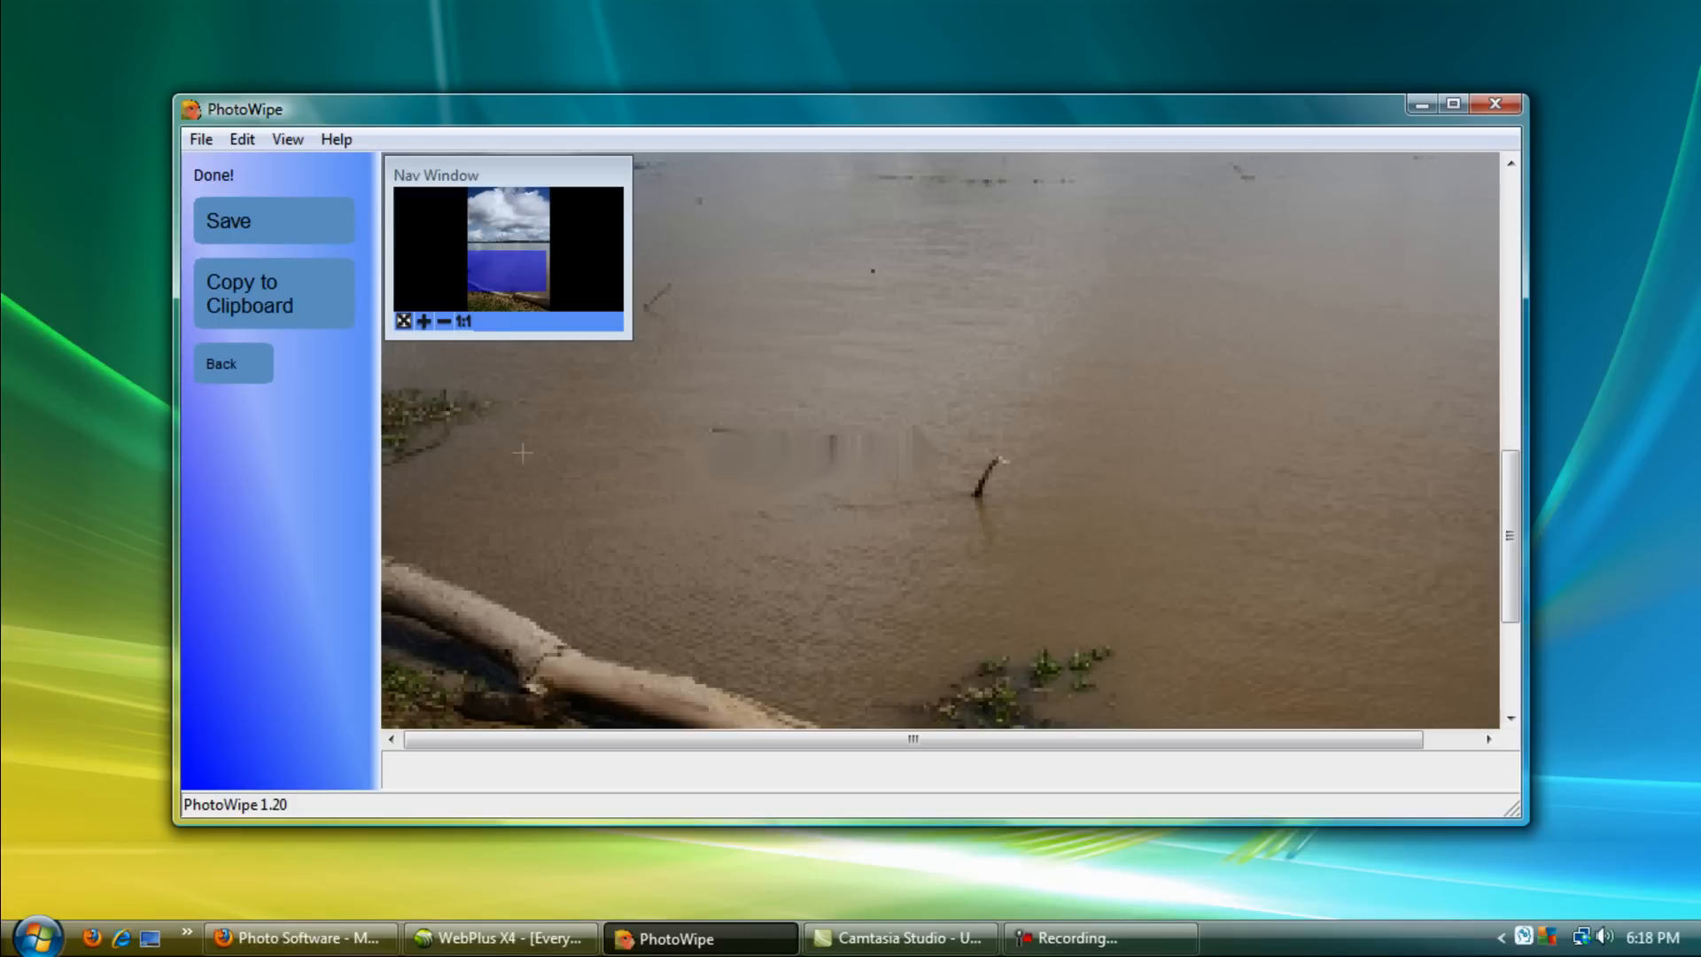
pyautogui.moveTo(1029, 532)
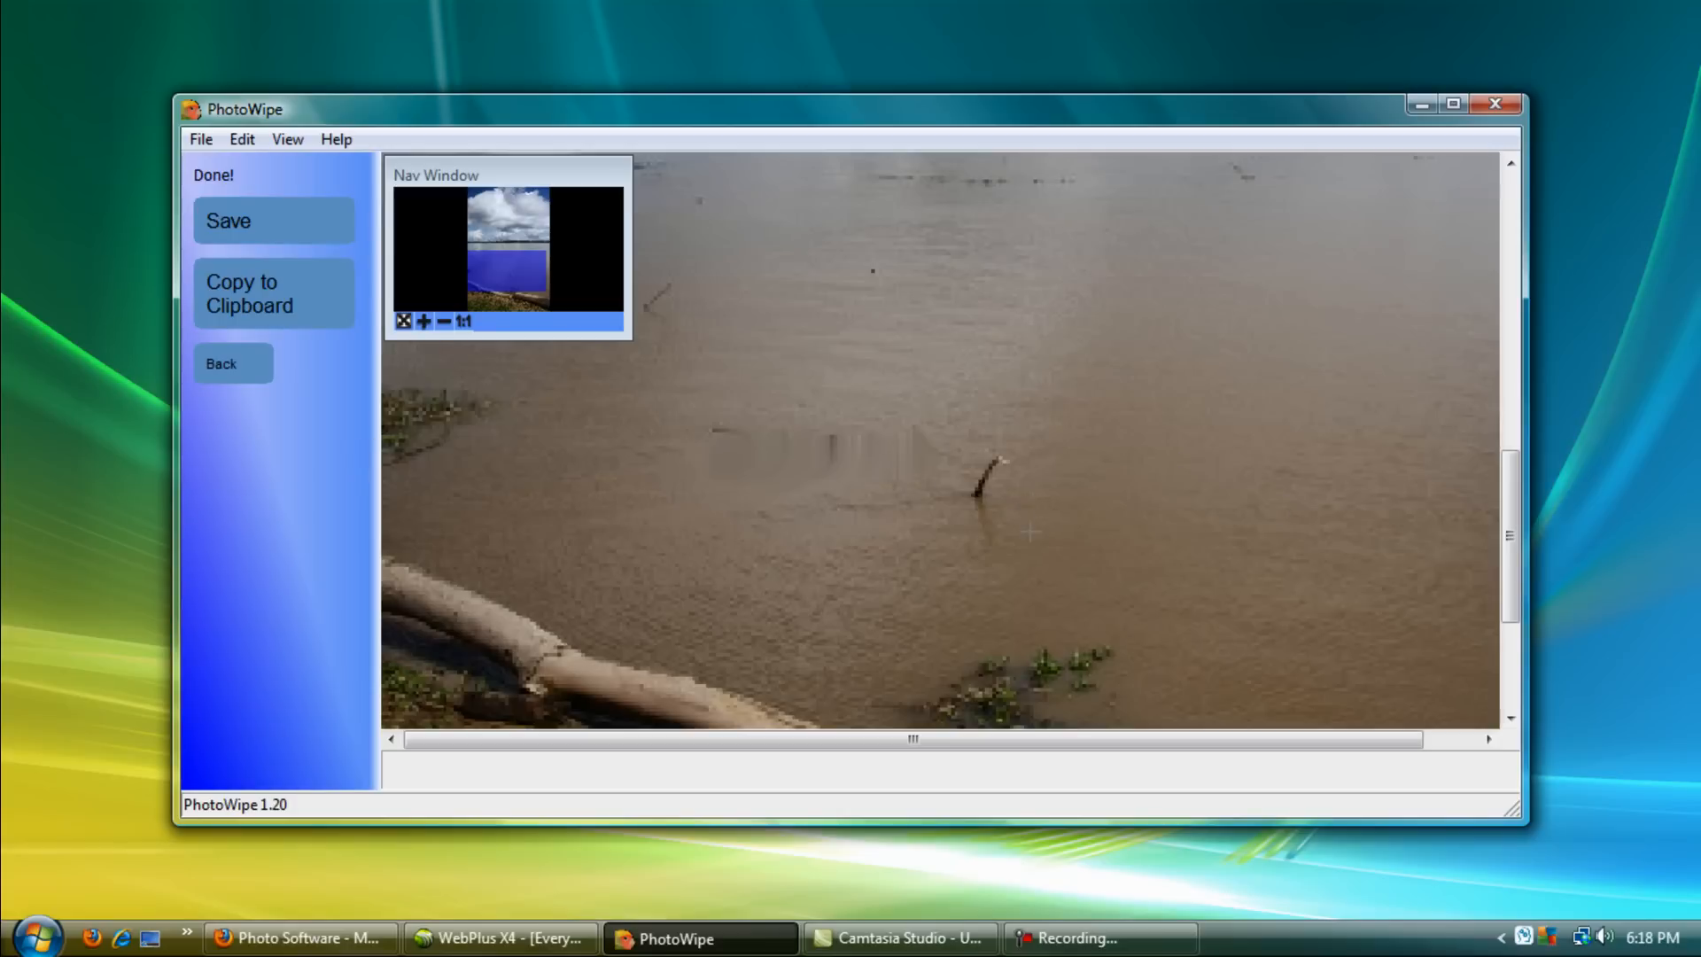
pyautogui.moveTo(1019, 373)
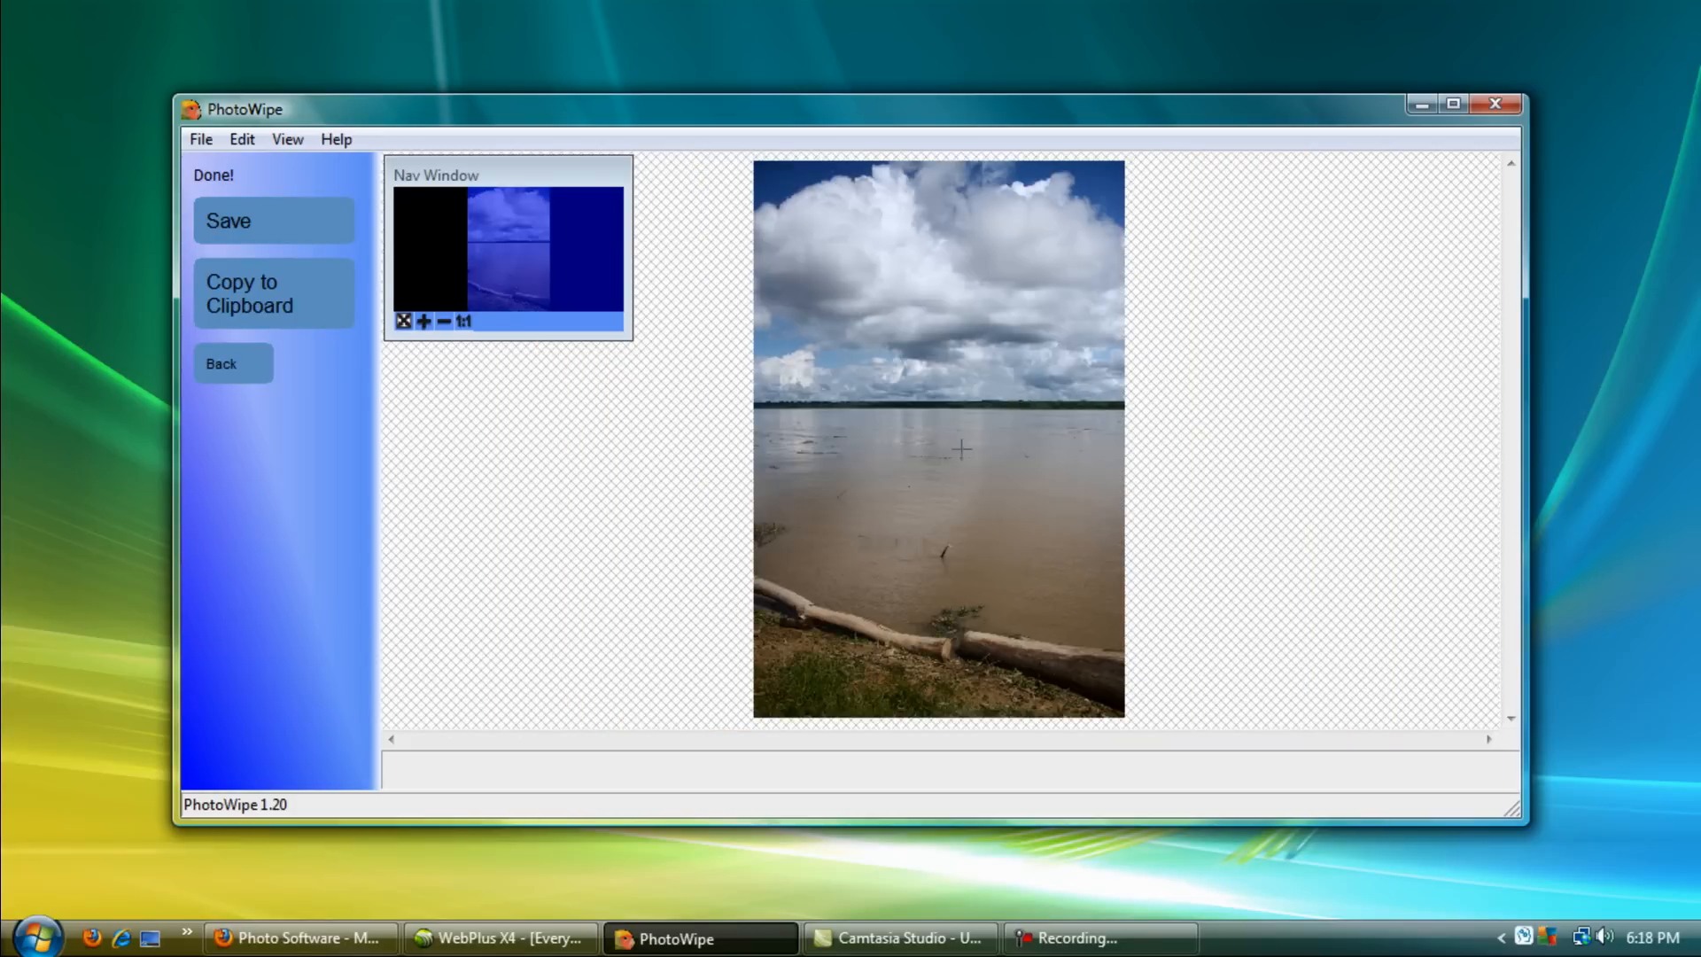
pyautogui.moveTo(571, 591)
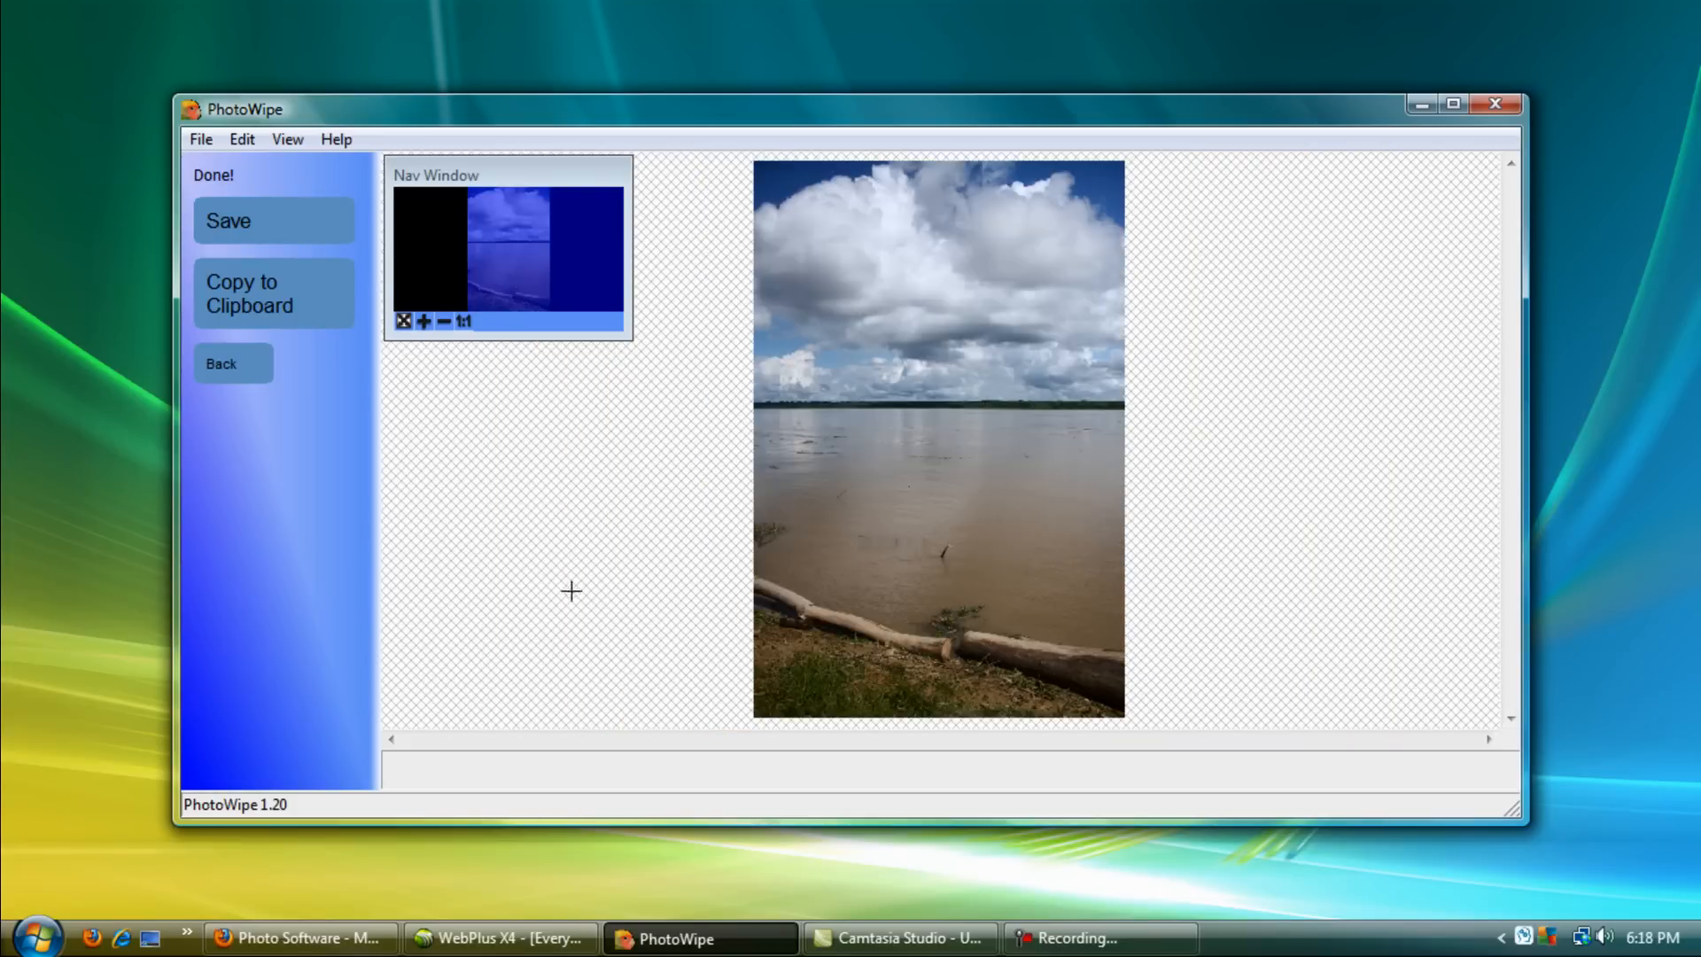
pyautogui.click(301, 937)
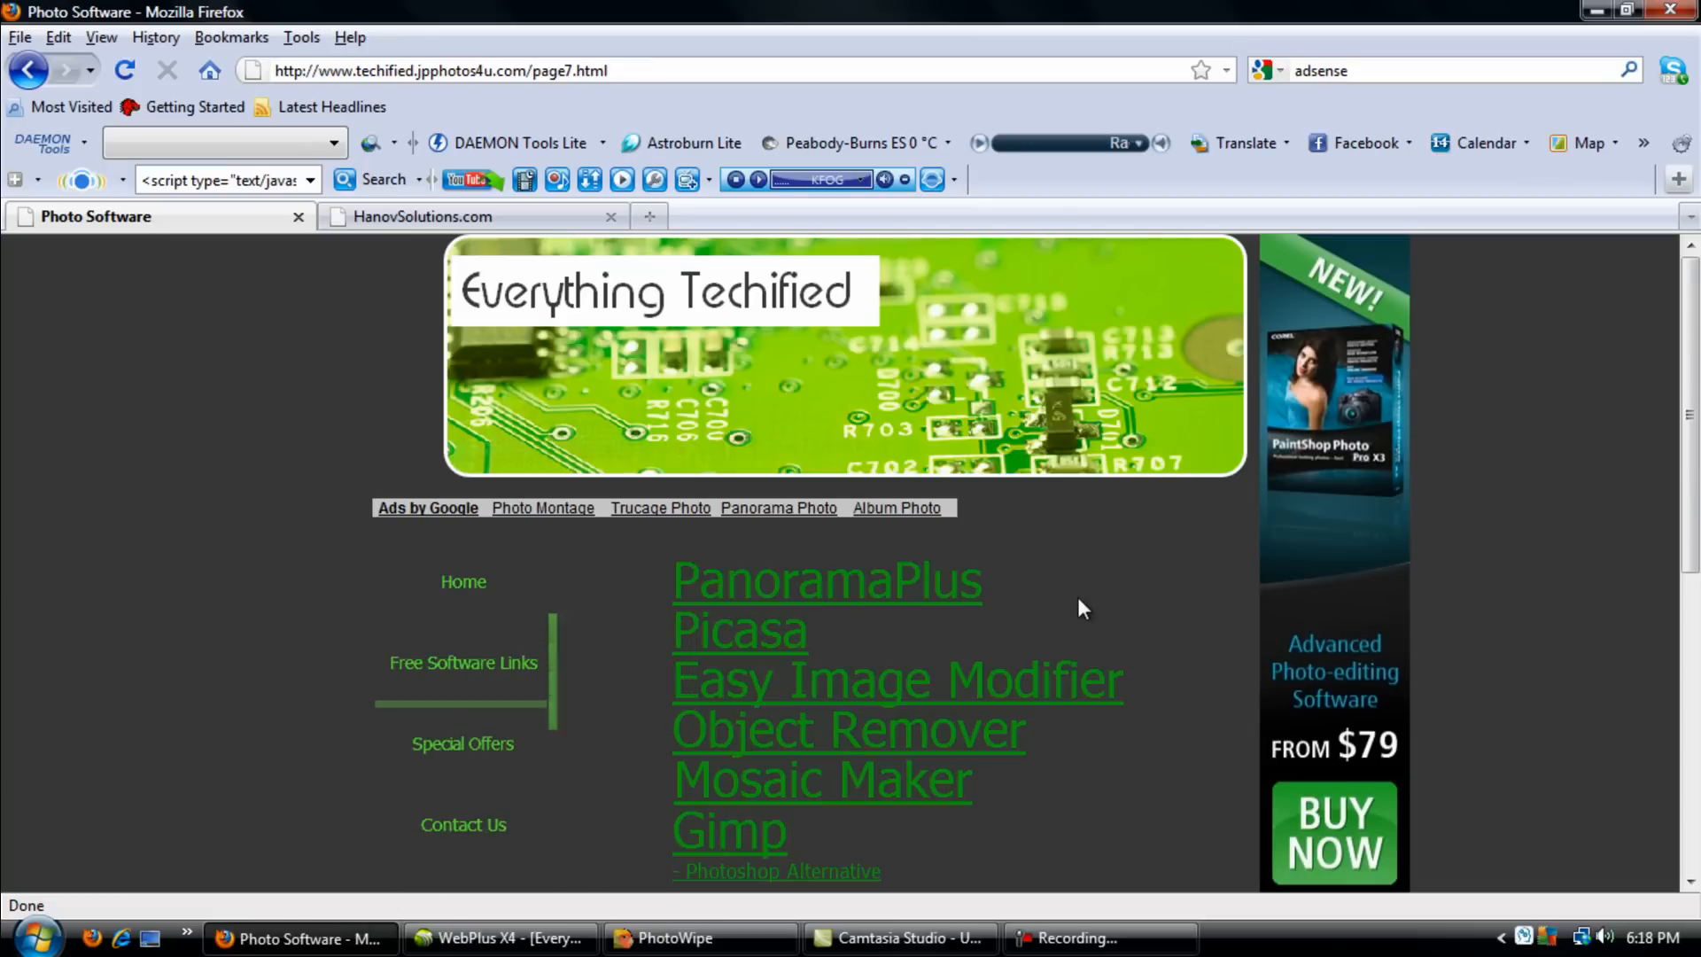
pyautogui.moveTo(940, 622)
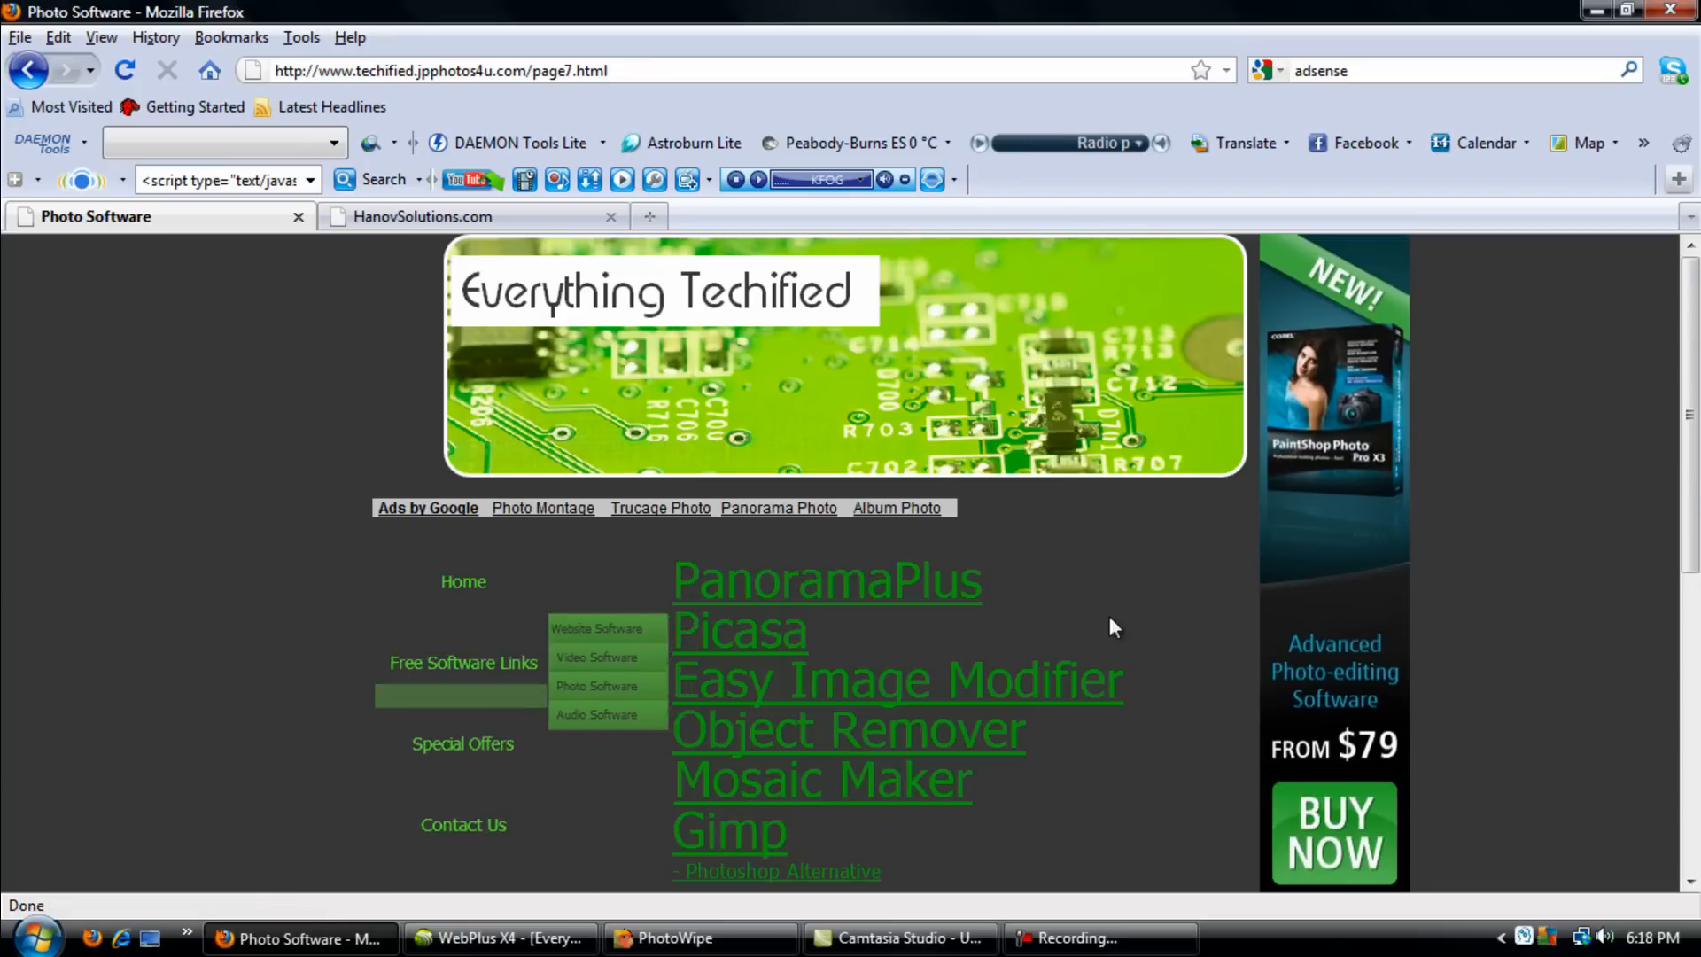
pyautogui.click(700, 937)
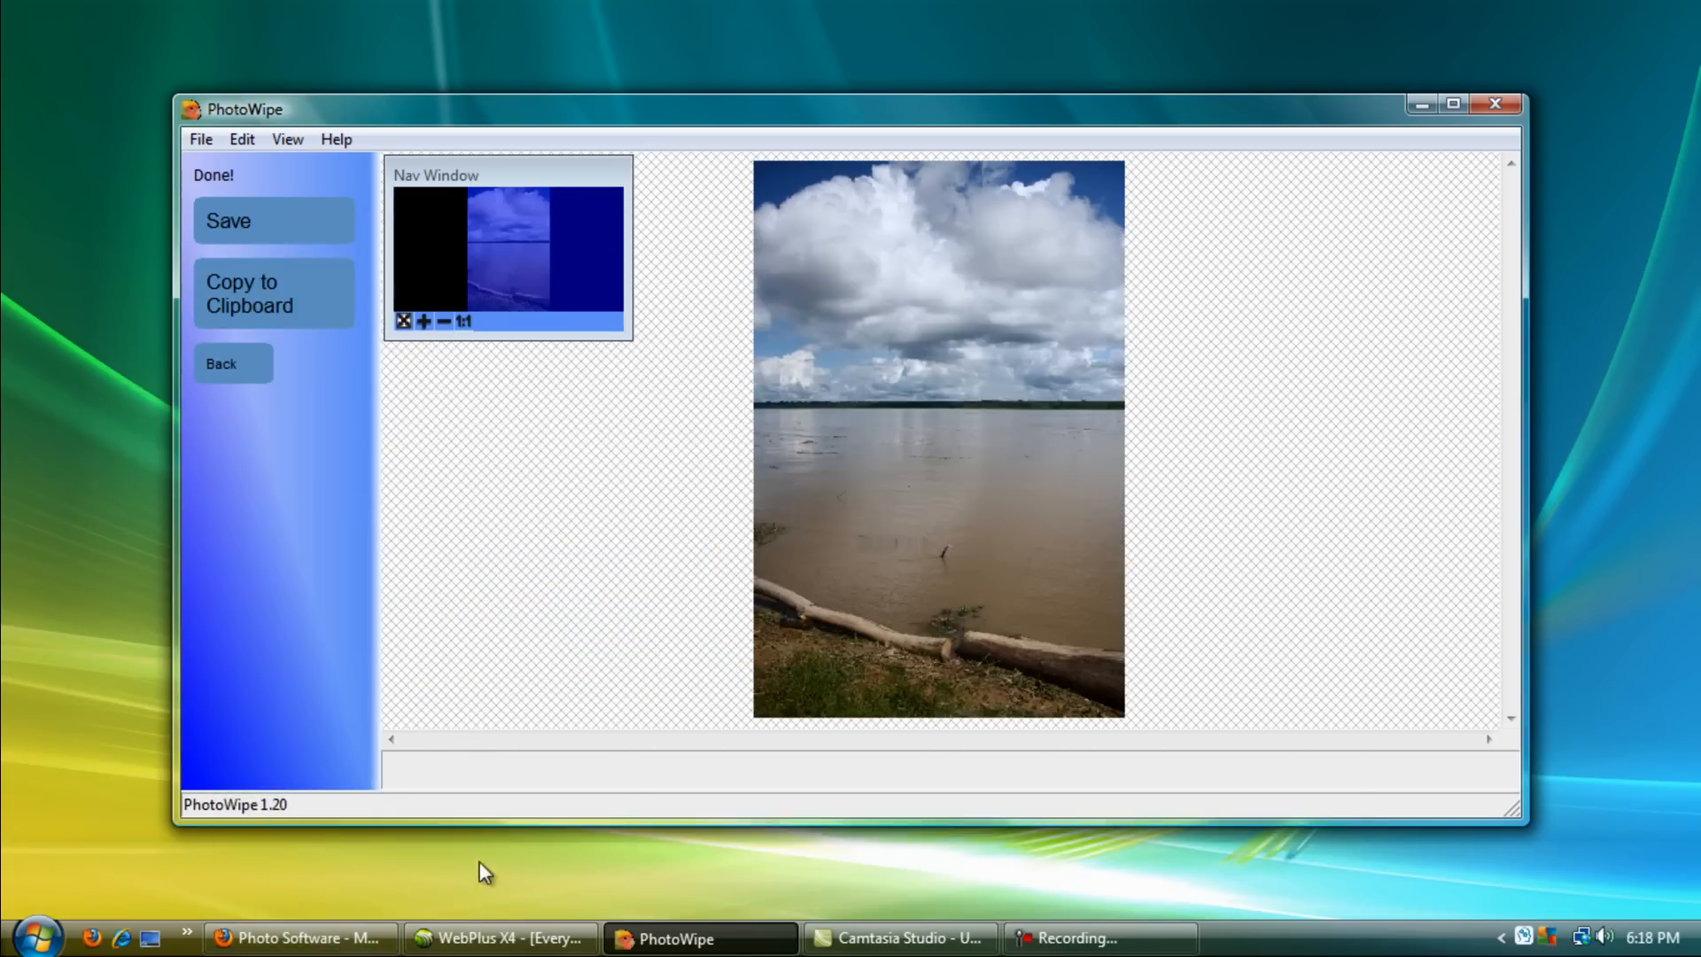
pyautogui.moveTo(856, 725)
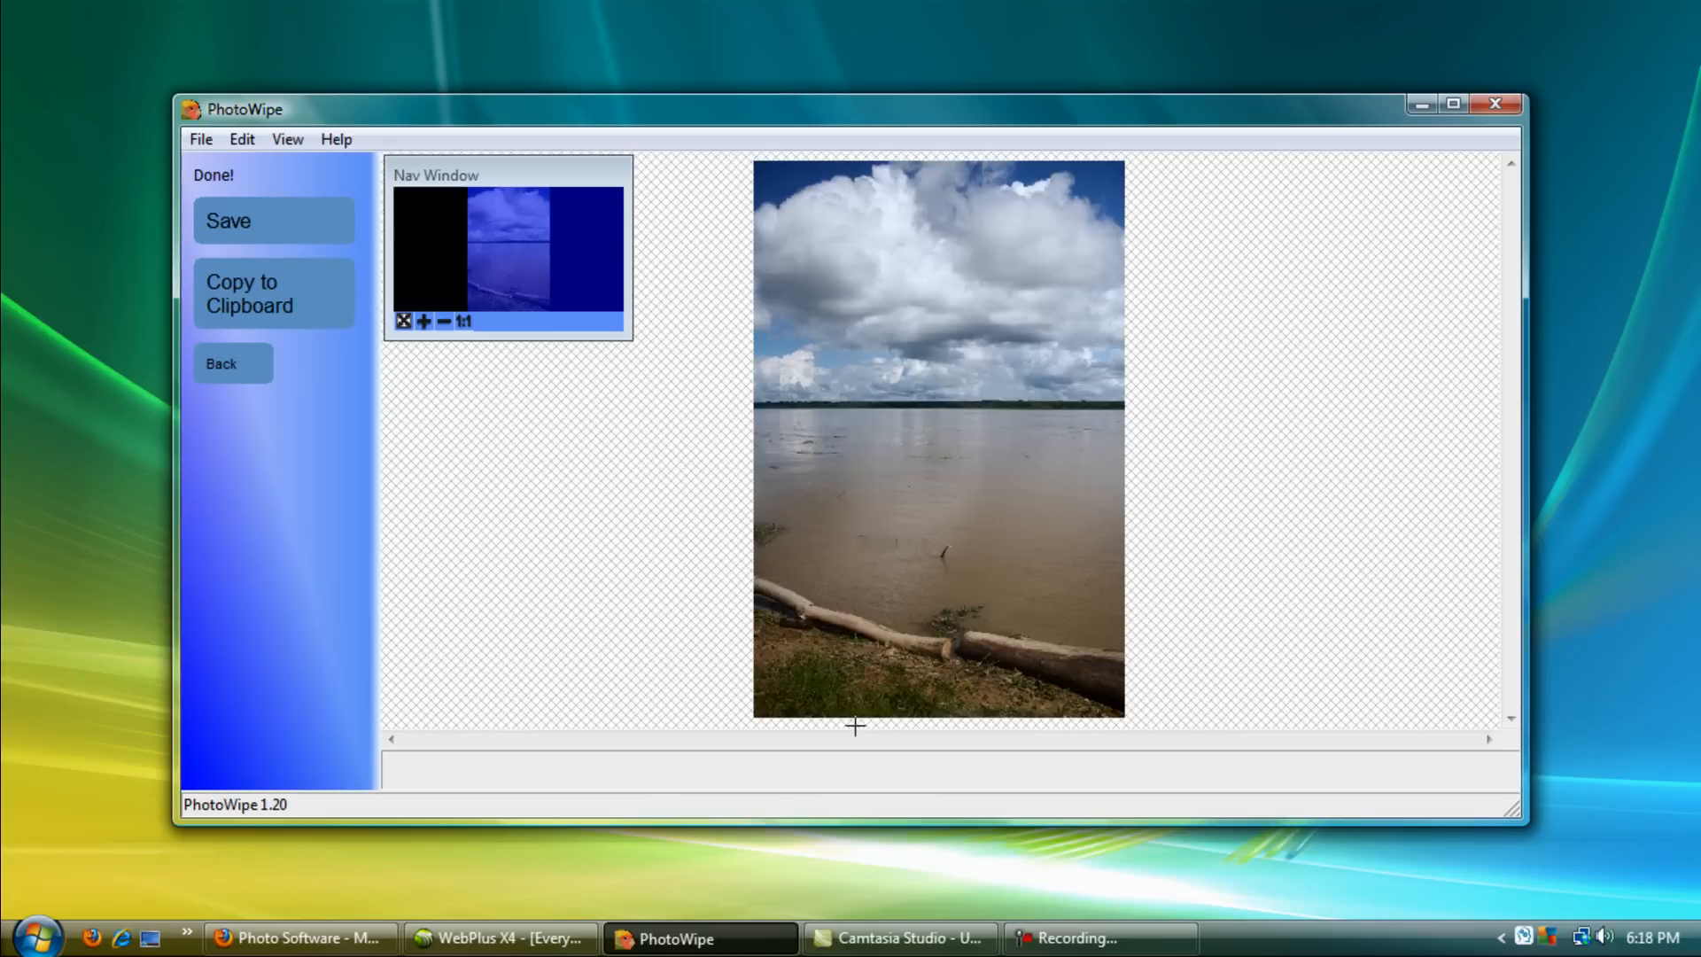